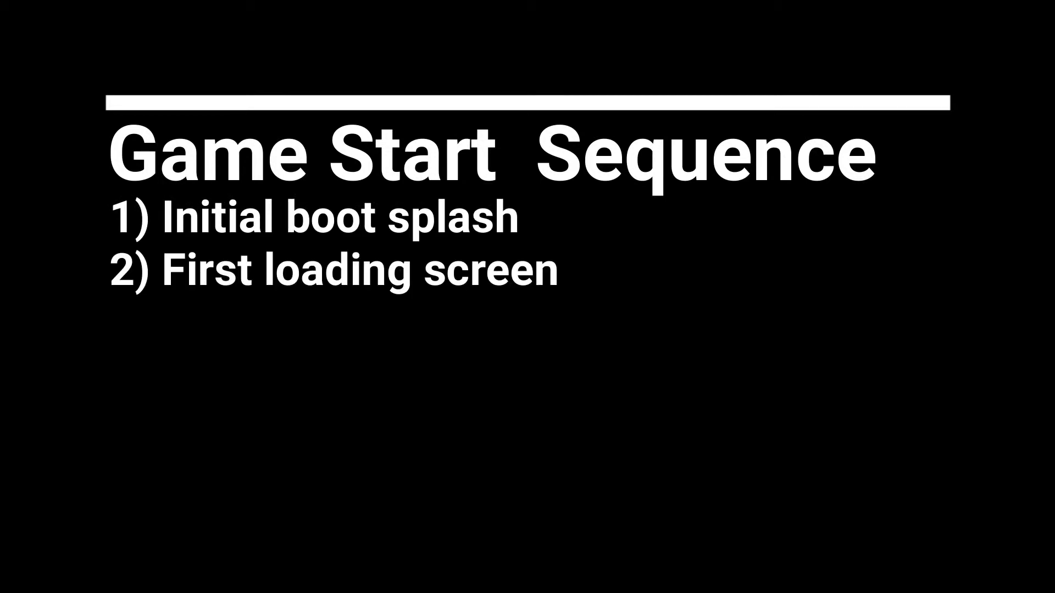
Add a new level asset in the Content folder named InitialInteractionScreen.
text(3) Logo transitions)
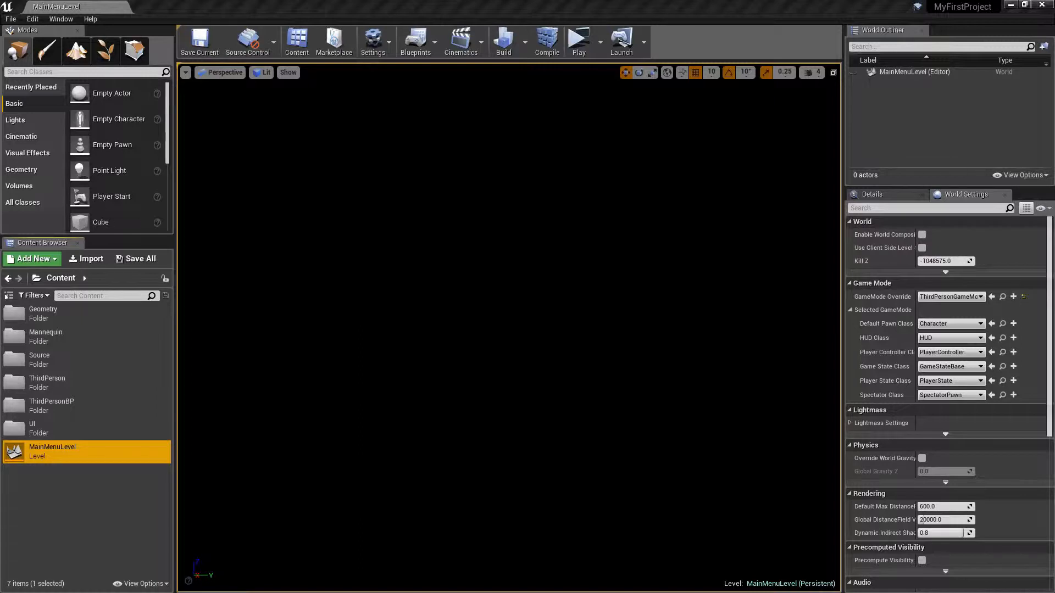
mouse_move(121, 69)
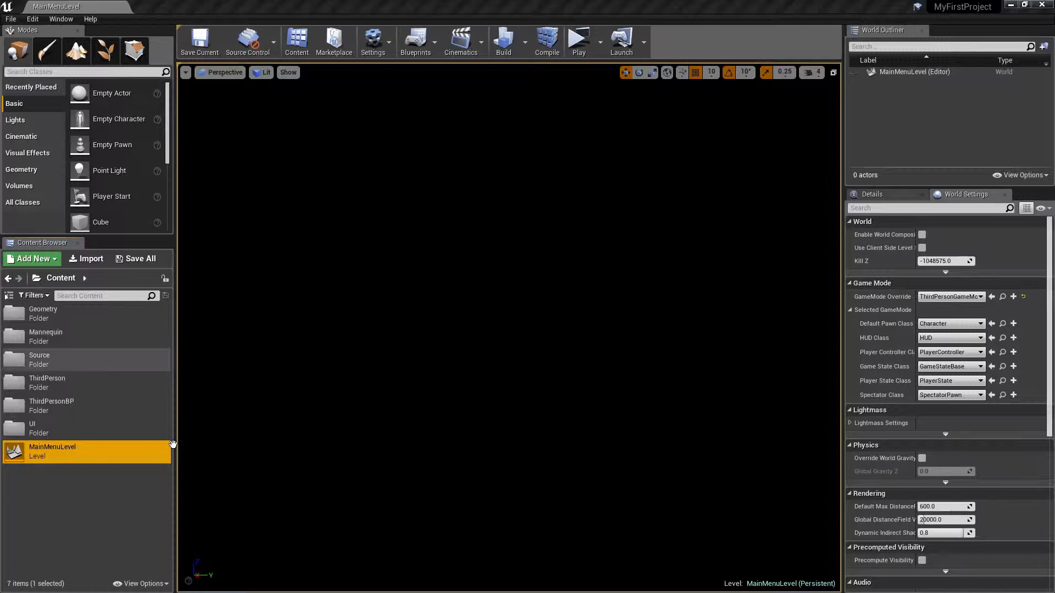
click(44, 500)
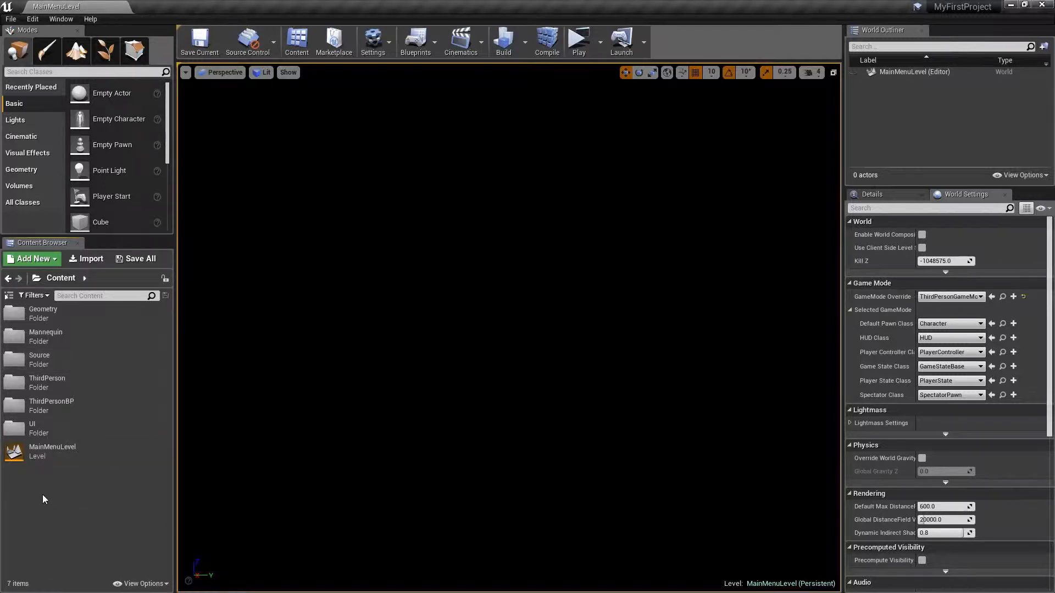
click(31, 259)
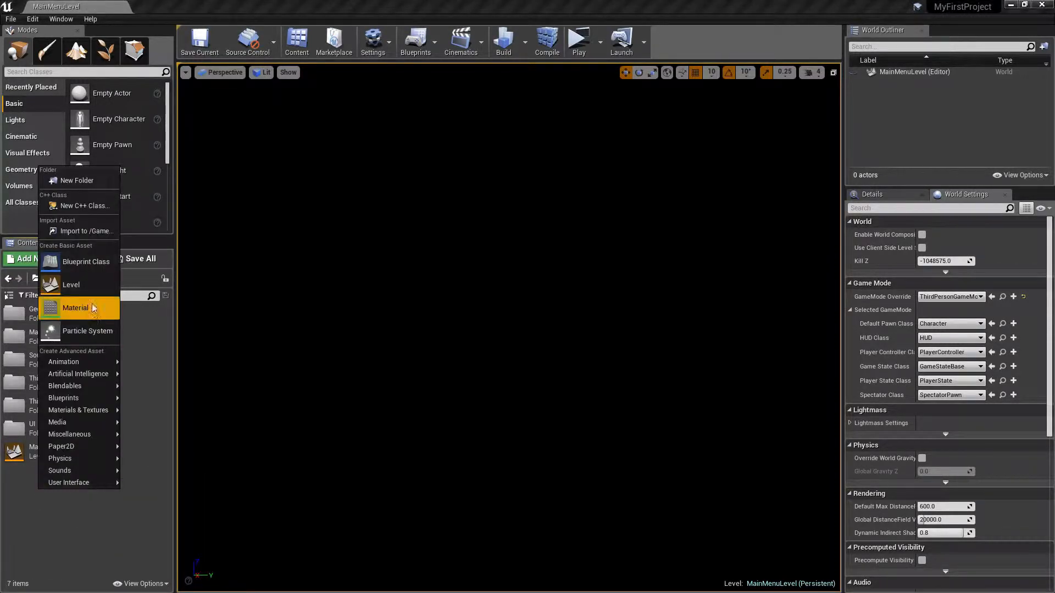
click(70, 284)
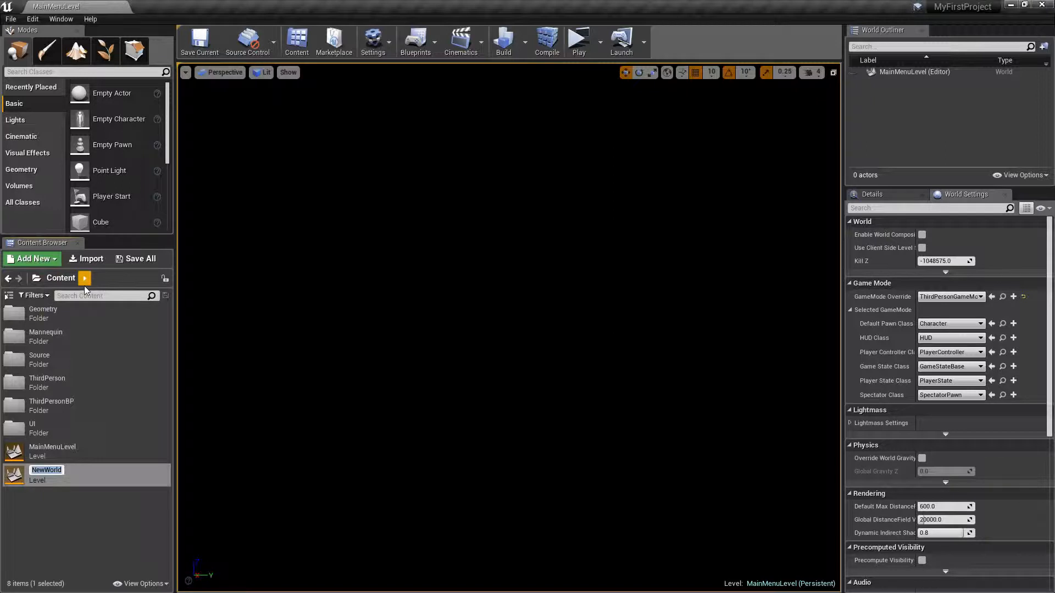
text(Init)
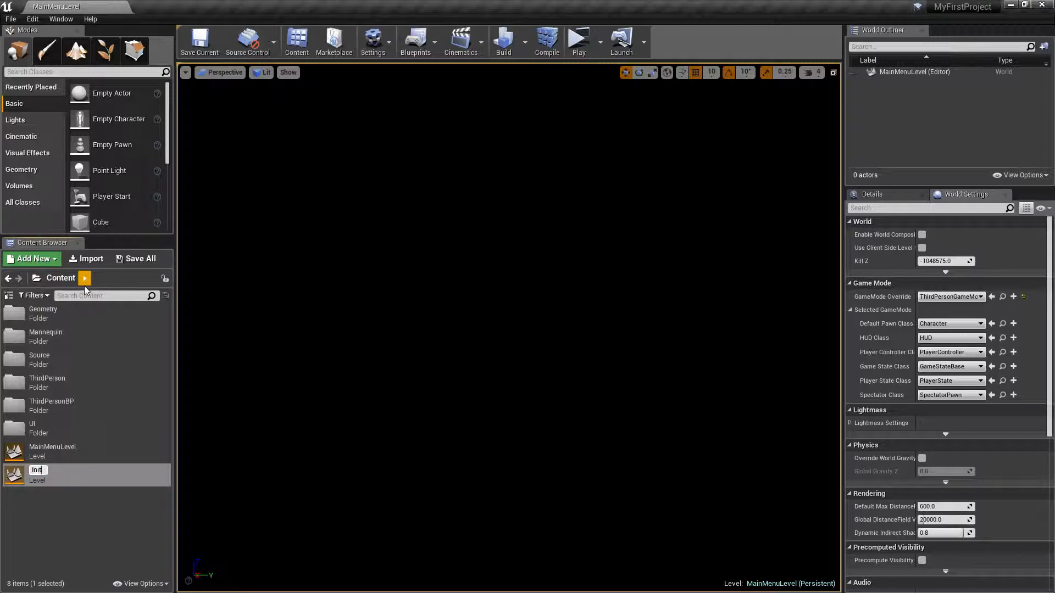
text(InitialInteract)
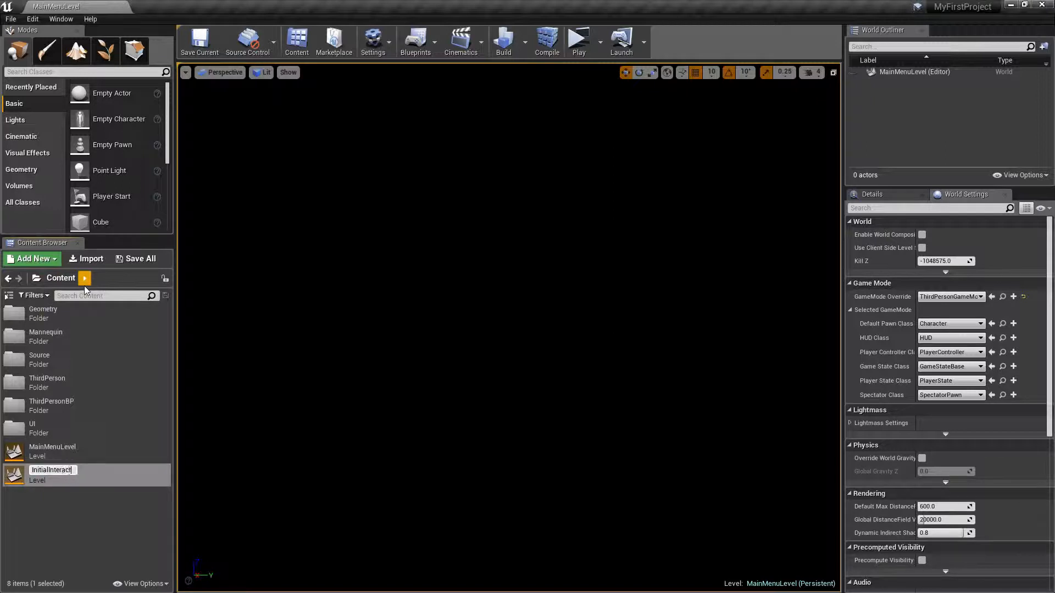
key(Enter)
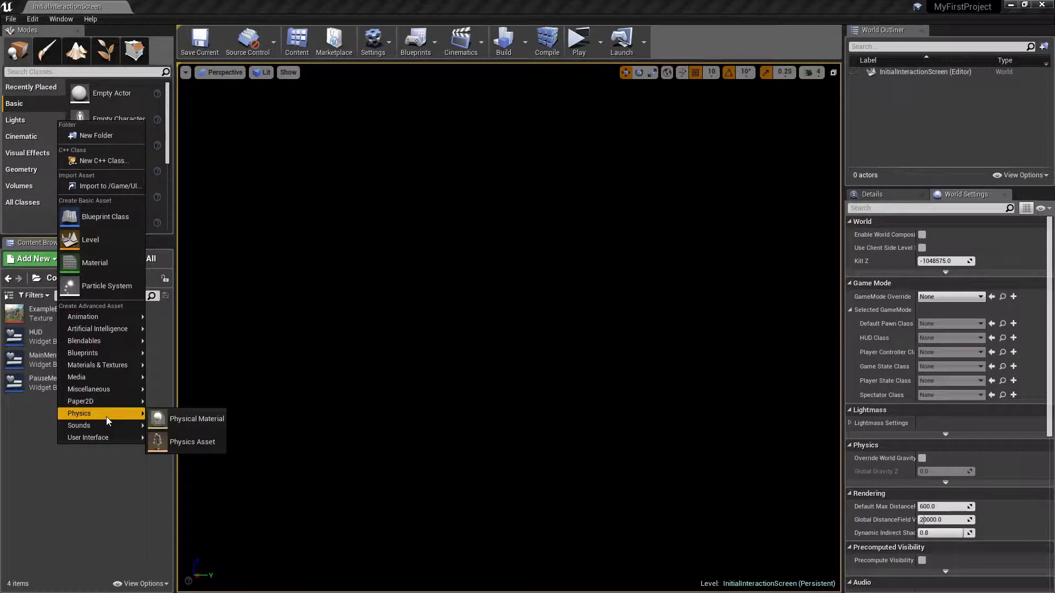
mouse_move(88, 437)
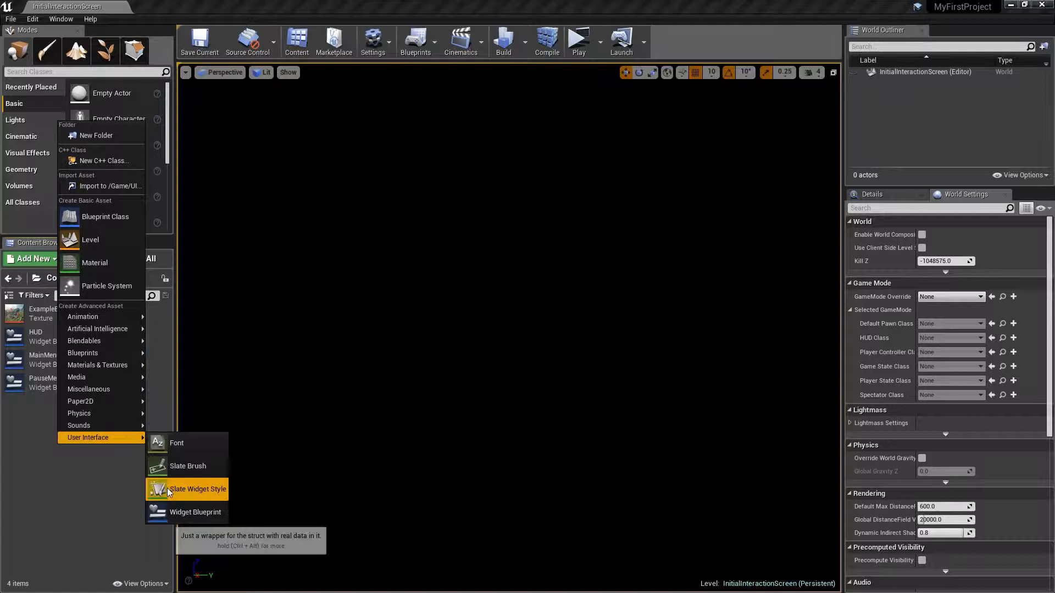
Create the IISWidget widget blueprint in the UI folder and open it in the editor.
click(195, 512)
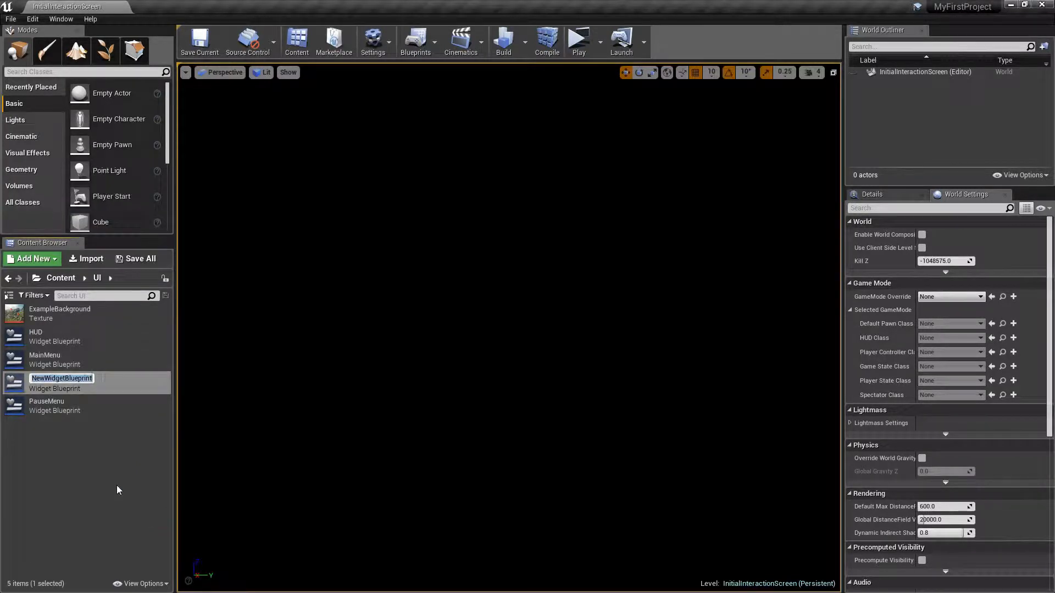
text(IIS)
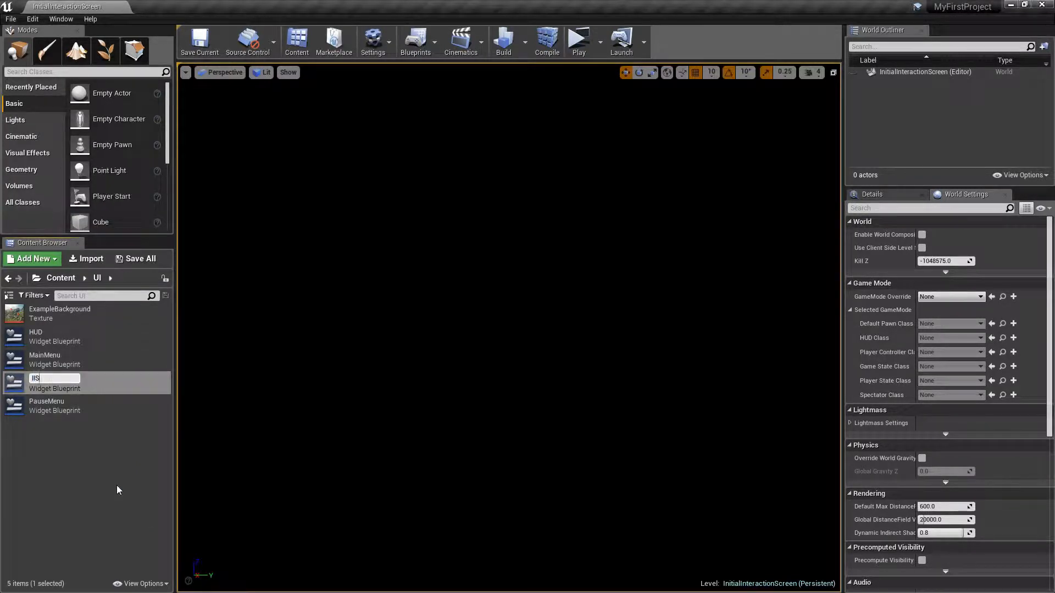
text(Widget)
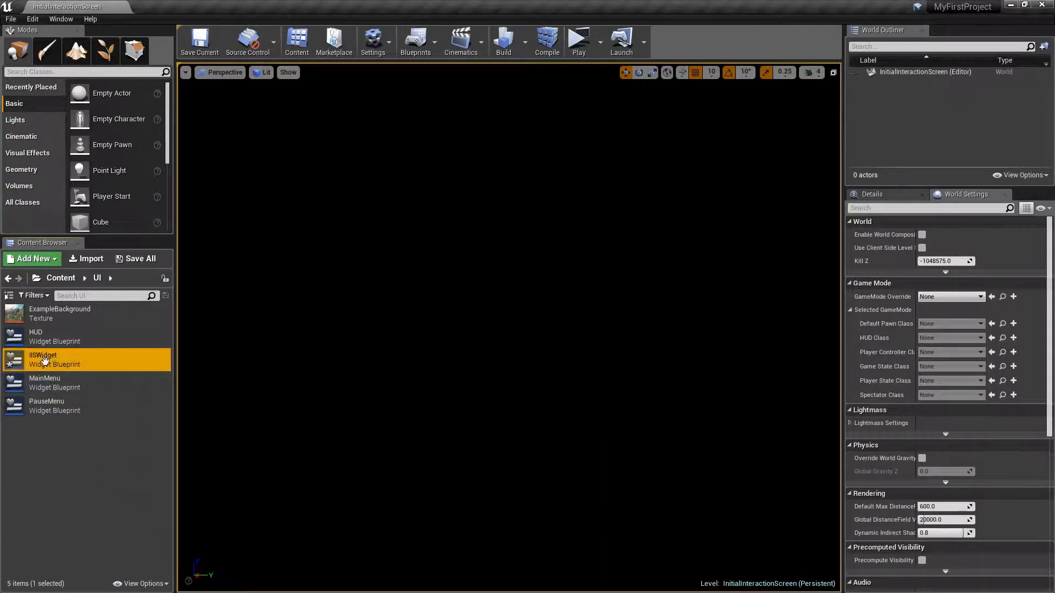
double_click(44, 360)
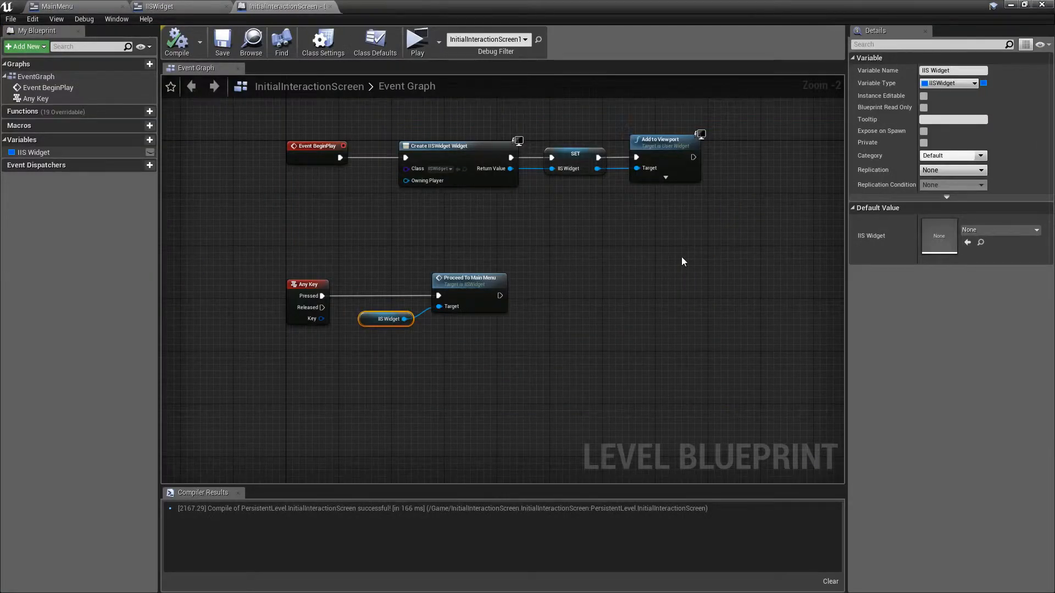
Add Set Keyboard Focus on IIS Widget after Add to Viewport and compile the level blueprint.
drag(683, 261, 408, 270)
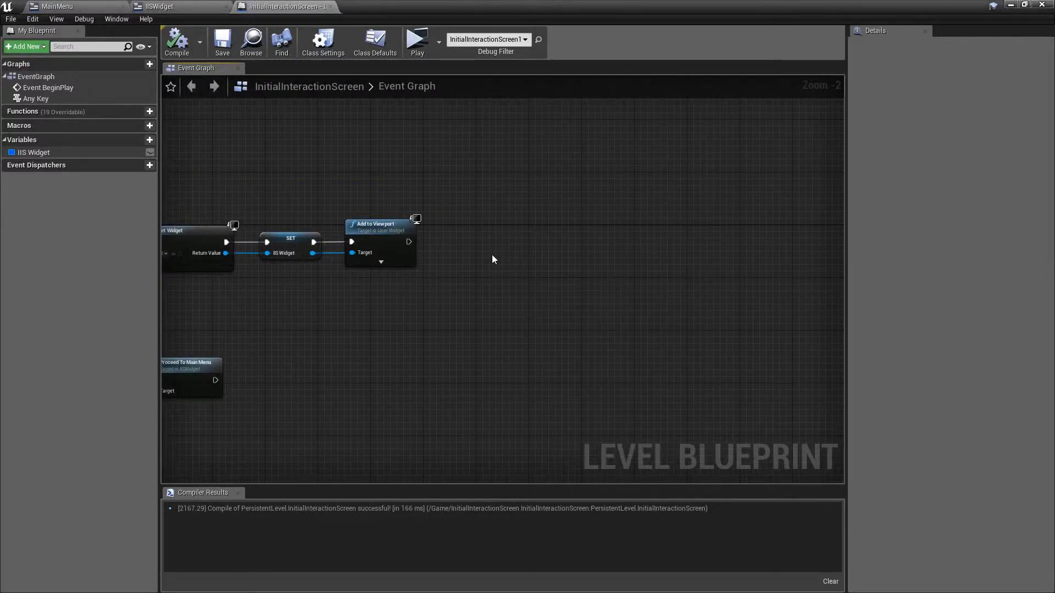
click(511, 229)
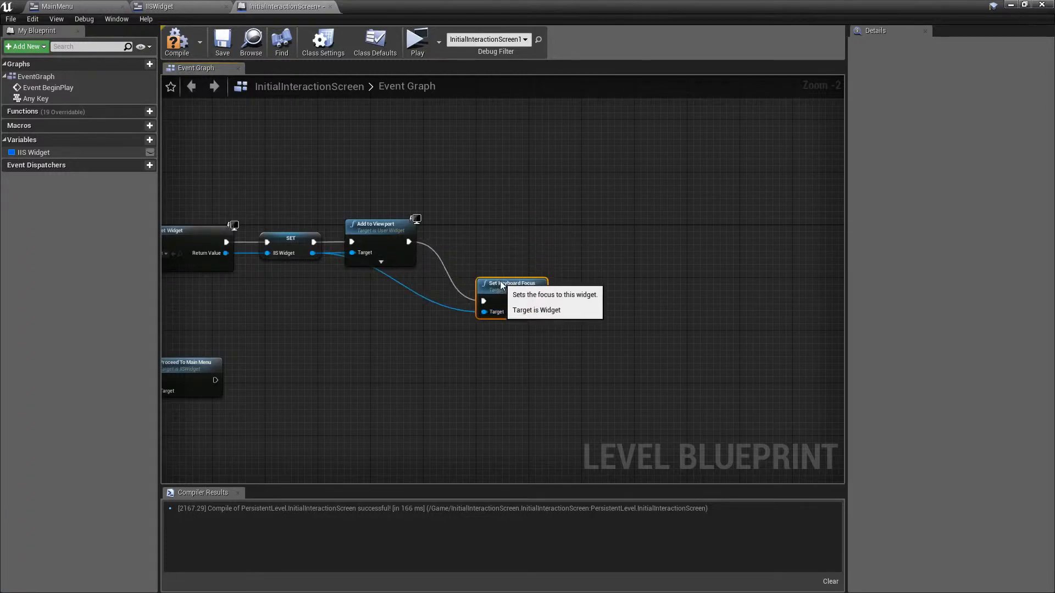
mouse_move(190, 60)
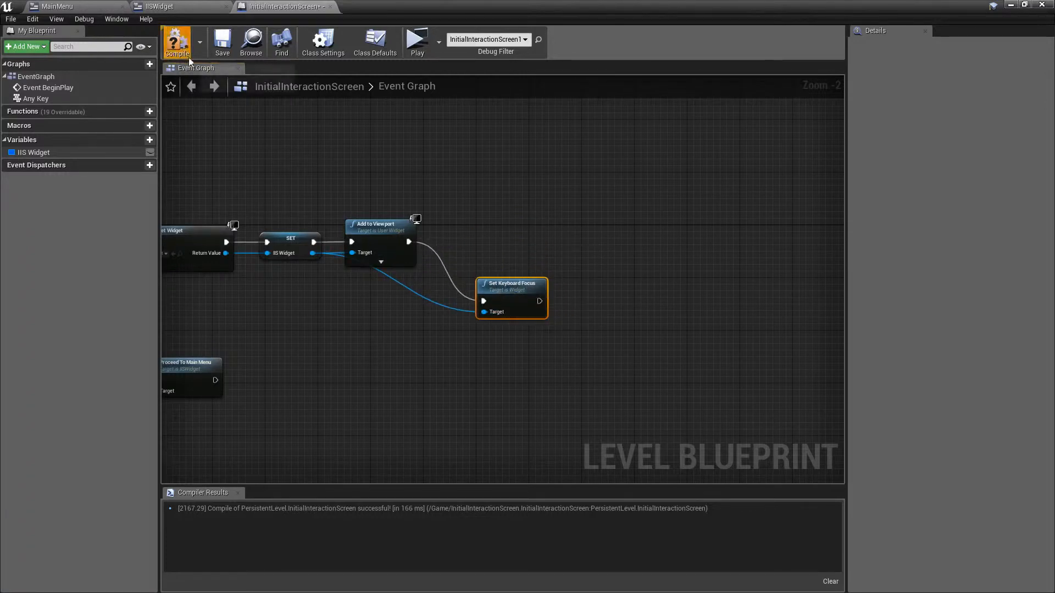
click(417, 39)
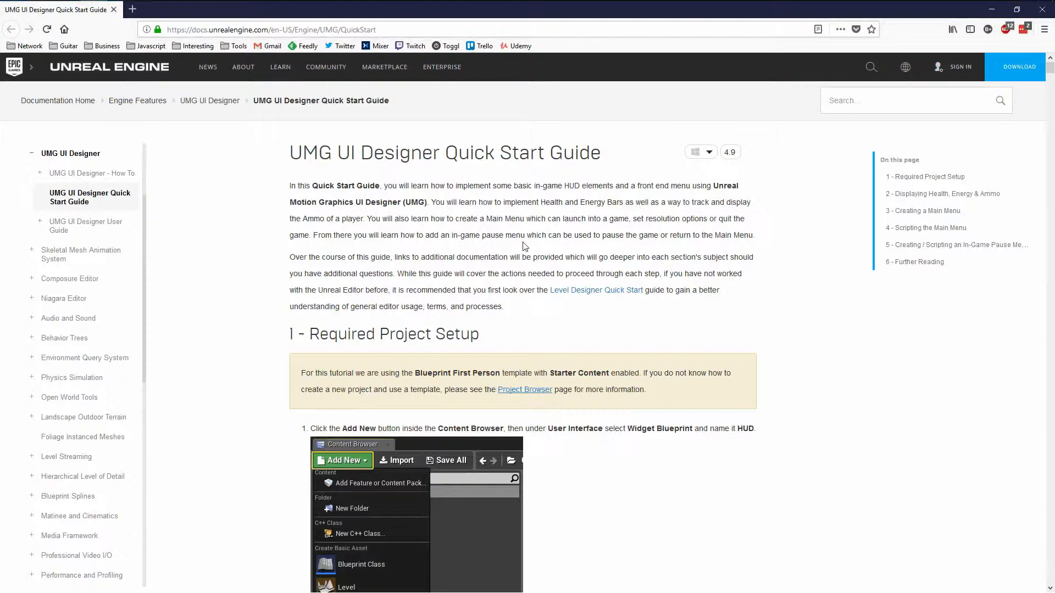
mouse_move(765, 263)
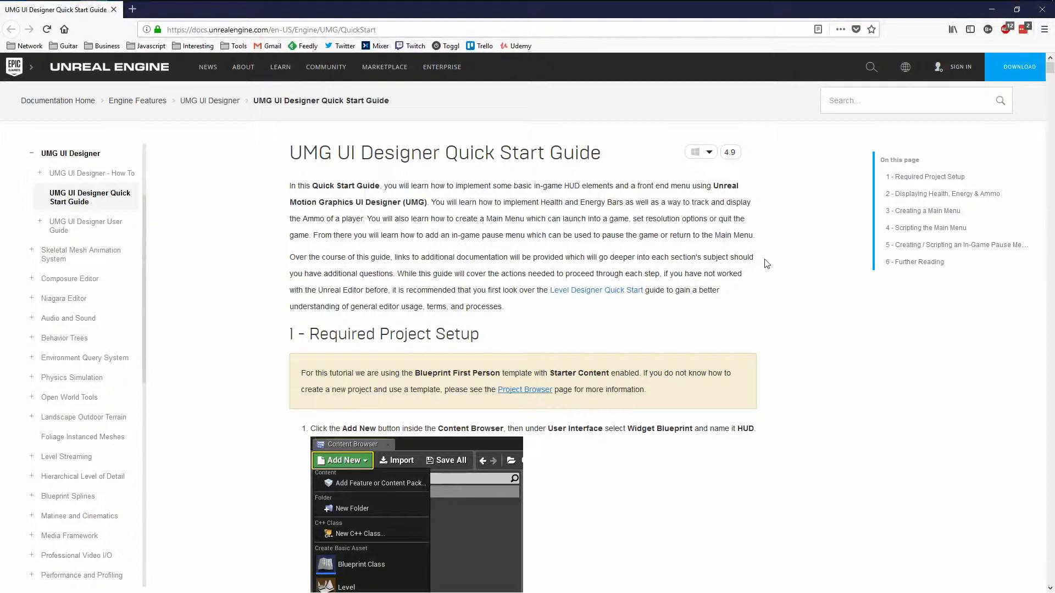
Scroll the UMG Quick Start Guide down to section 3, Creating a Main Menu.
scroll(down, 3)
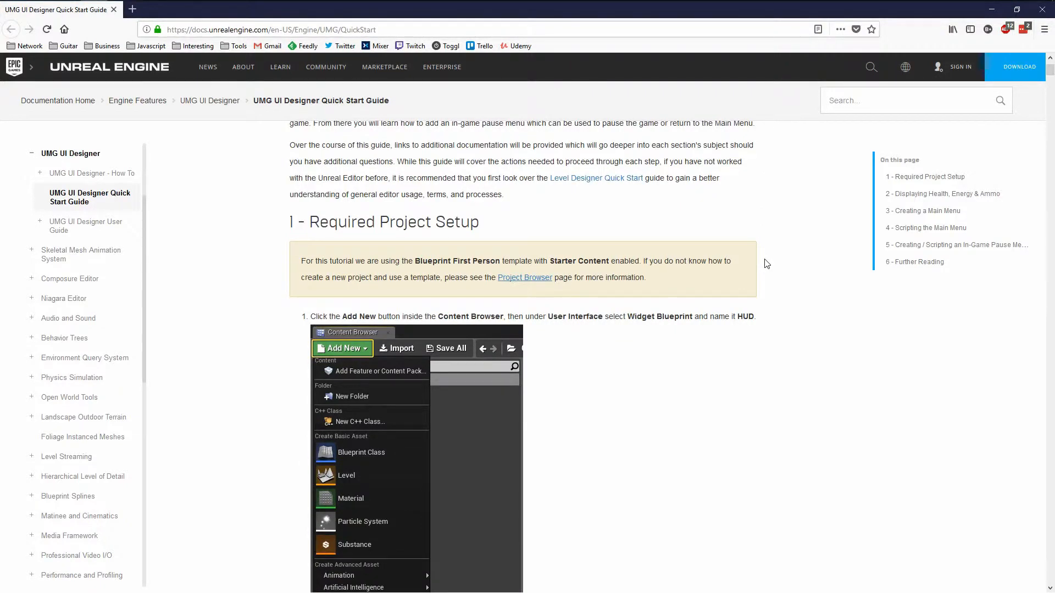
scroll(down, 3)
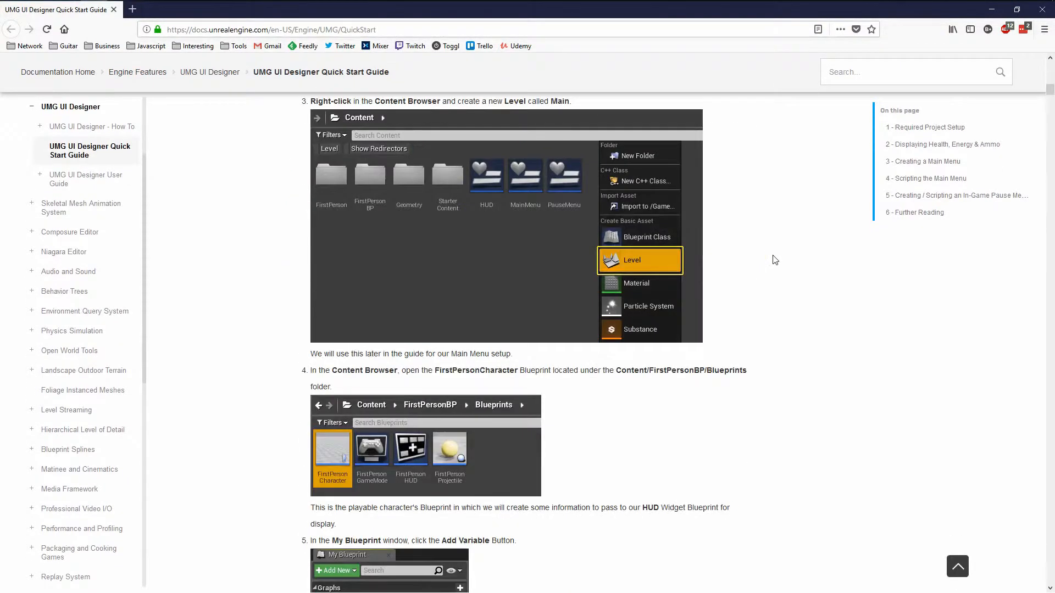
scroll(down, 3)
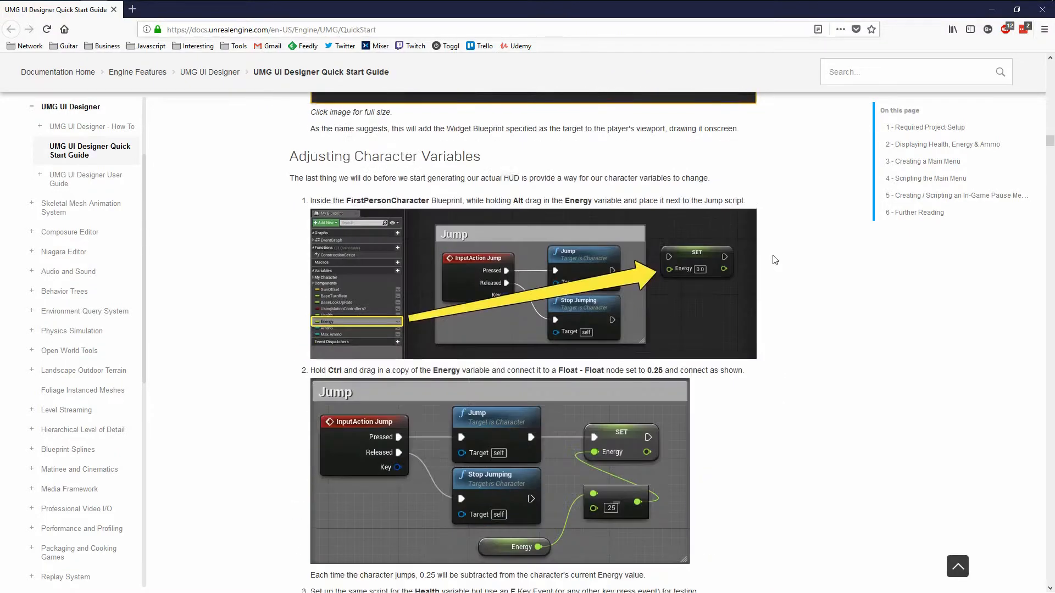
scroll(down, 3)
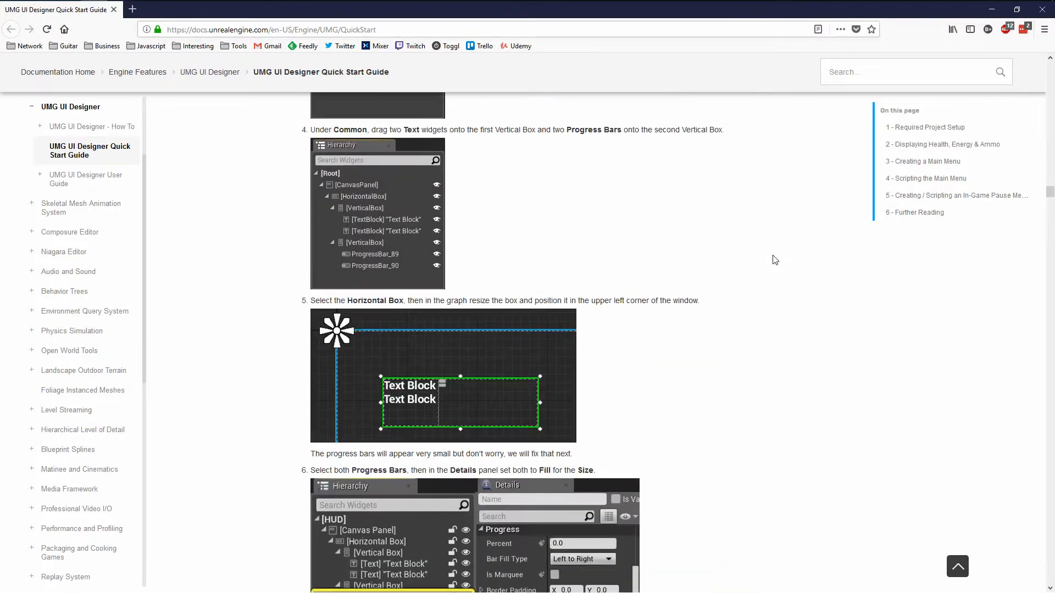
scroll(down, 3)
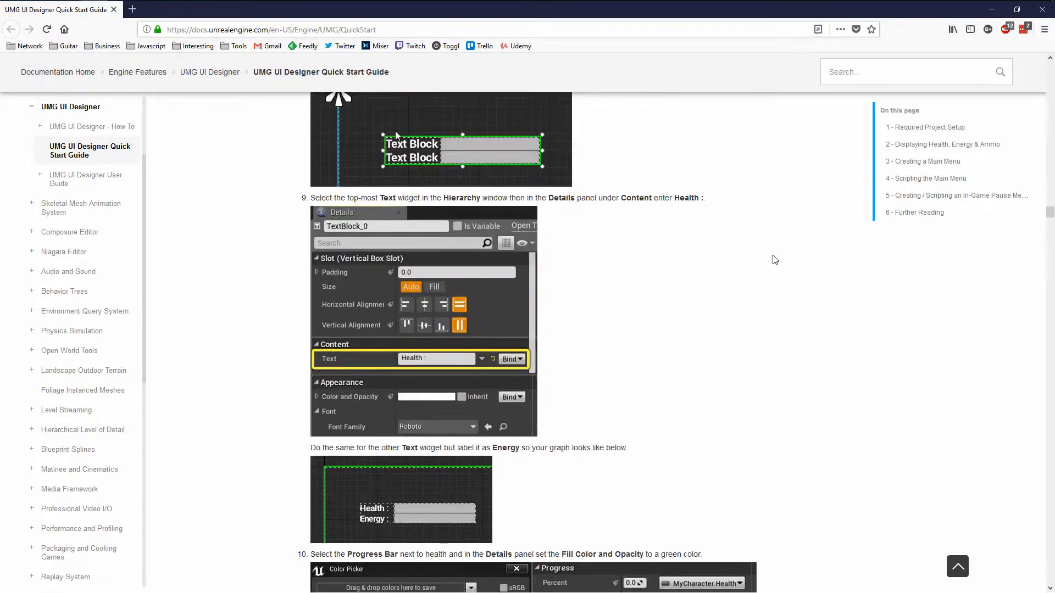
scroll(down, 3)
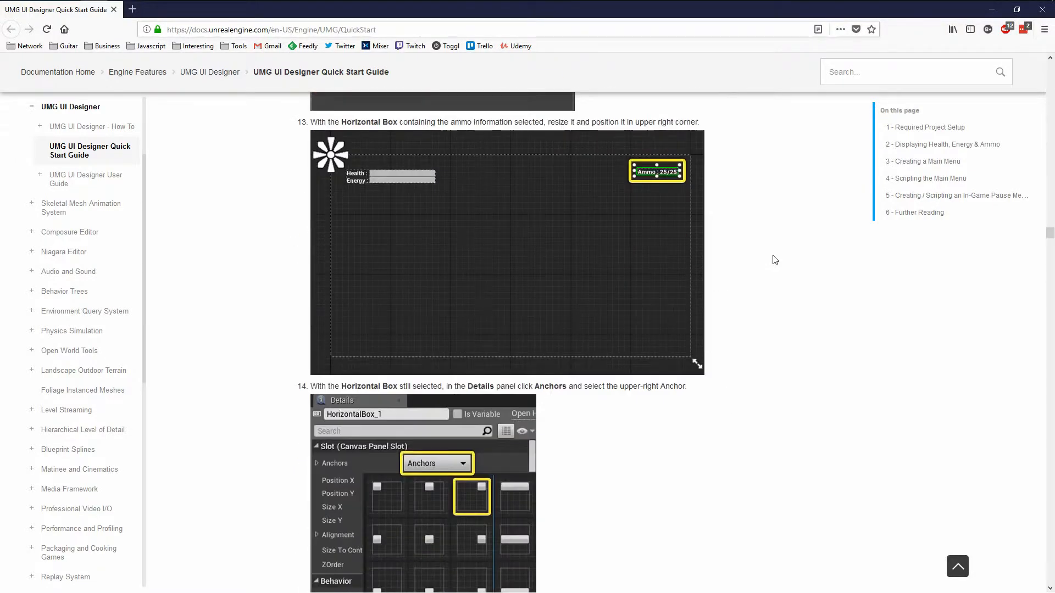
scroll(down, 3)
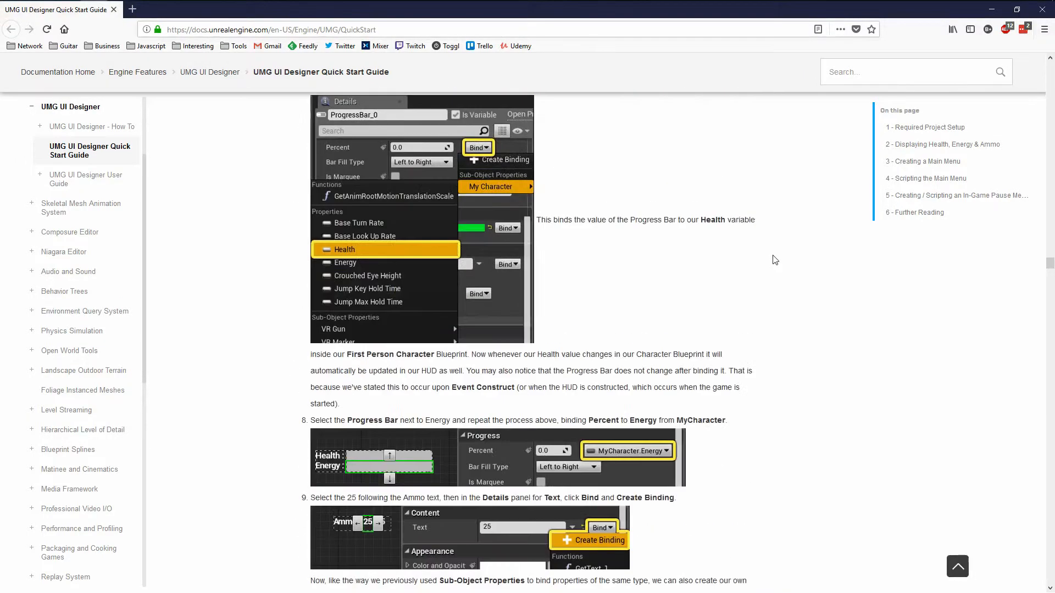
scroll(down, 3)
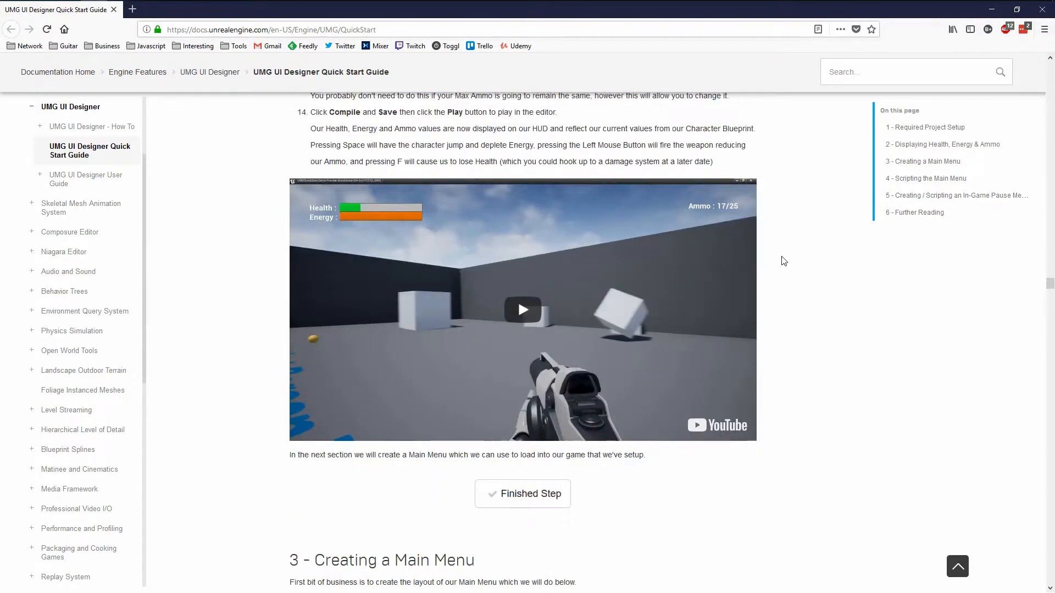
scroll(down, 3)
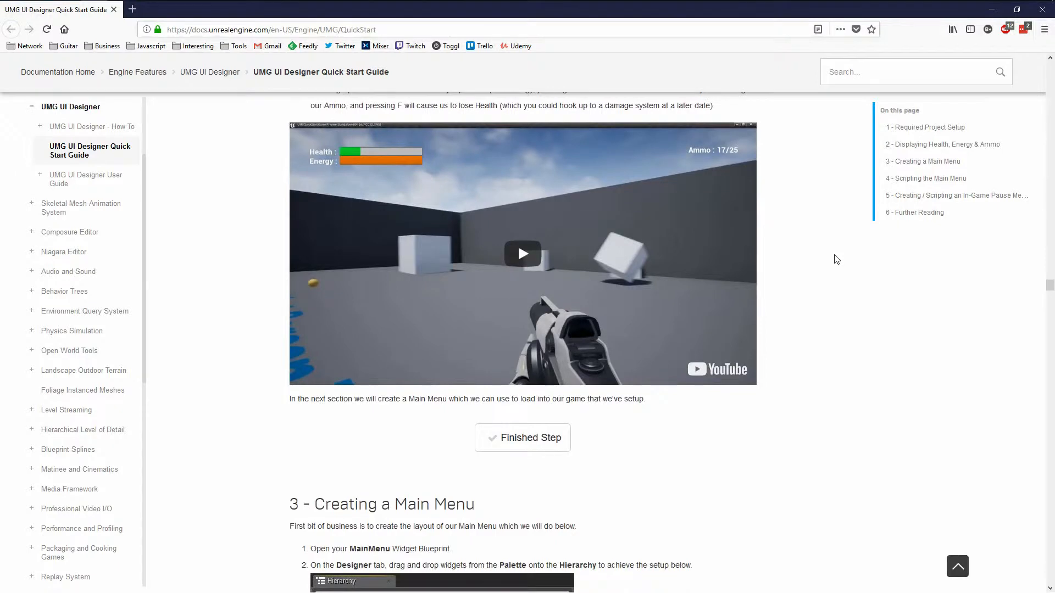
scroll(down, 3)
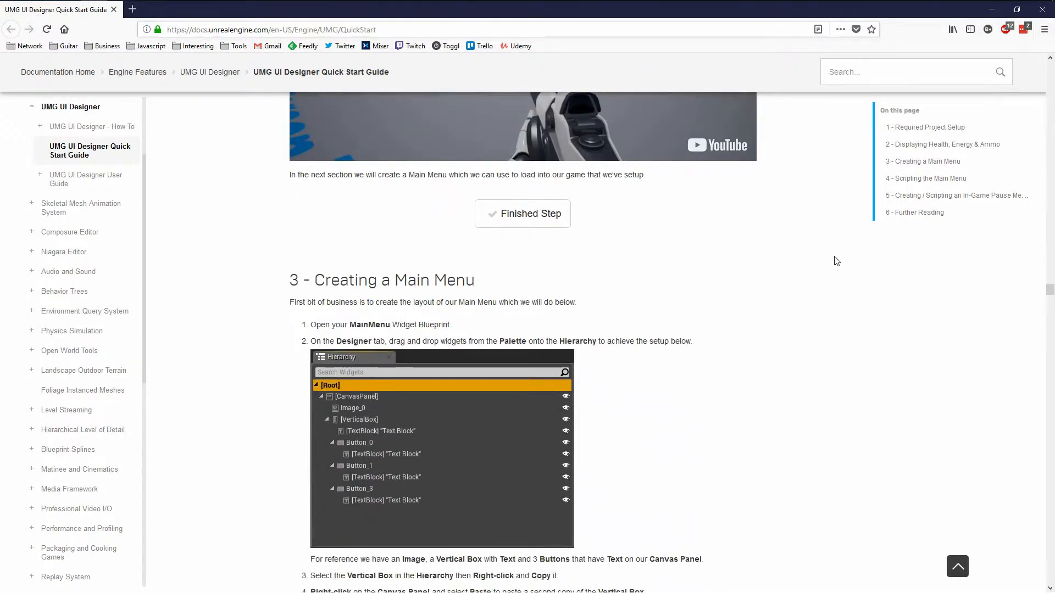
mouse_move(744, 299)
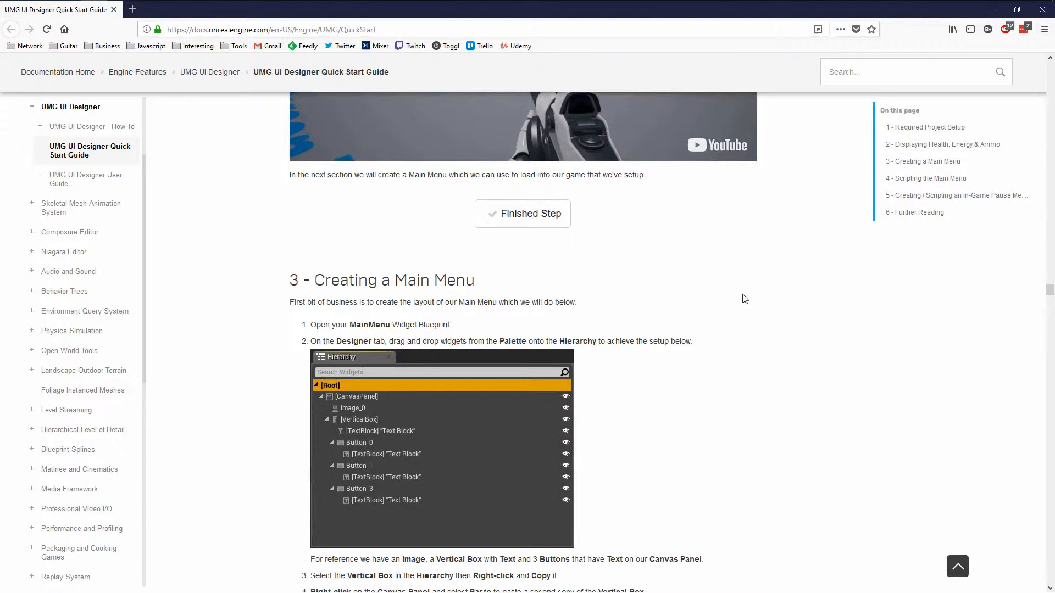
mouse_move(747, 276)
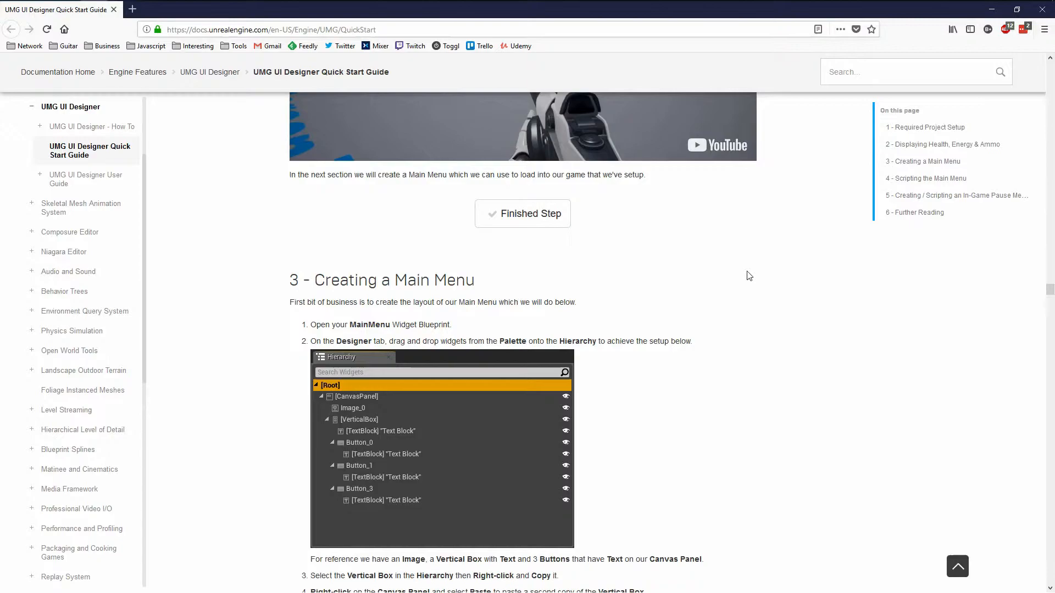
scroll(down, 3)
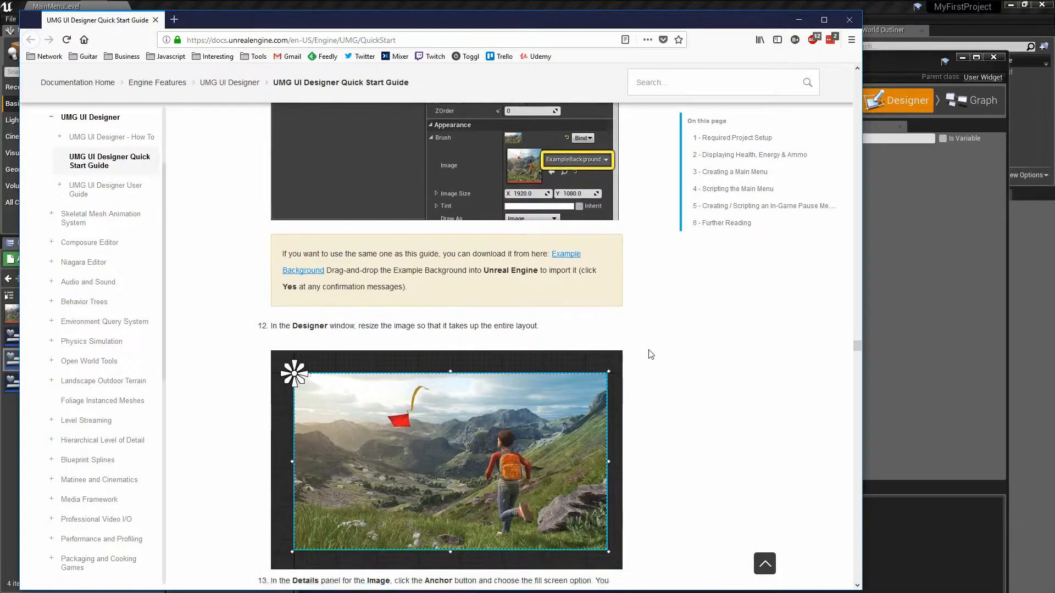
Show the MainMenu widget's Graph view with its button click handlers.
scroll(down, 3)
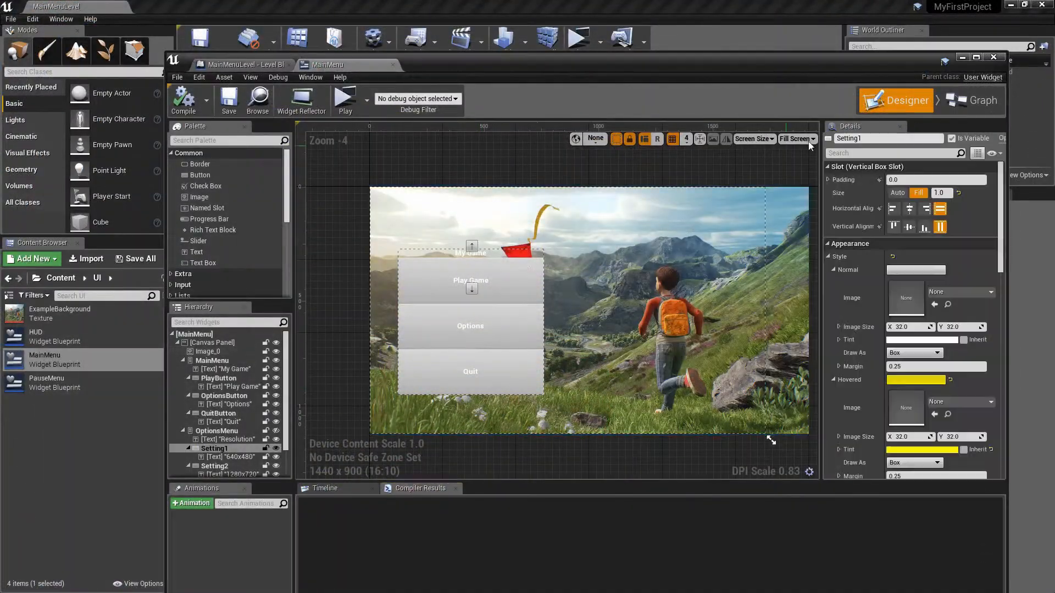
click(982, 100)
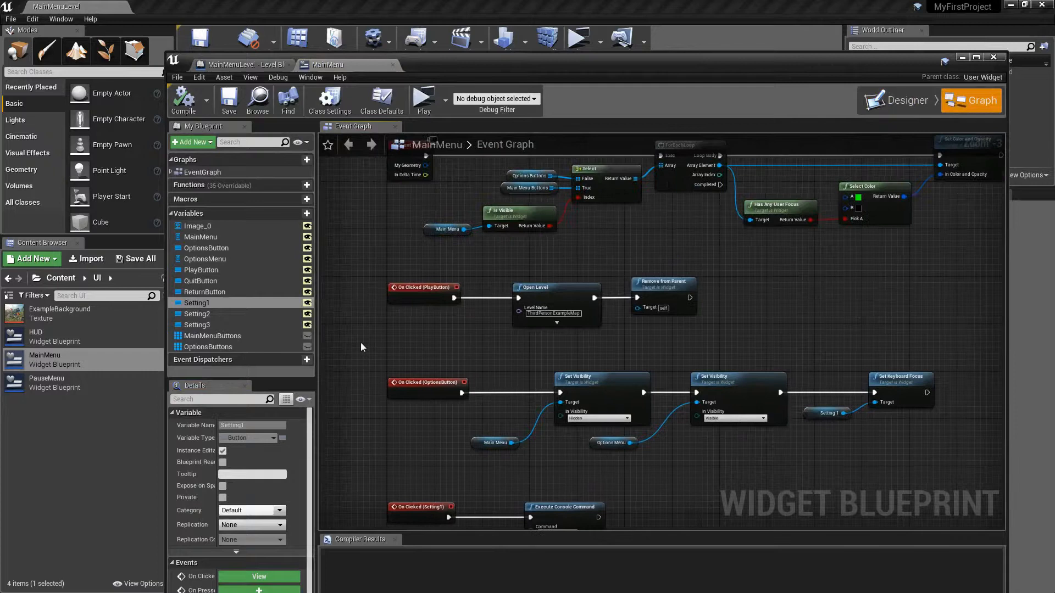
mouse_move(634, 311)
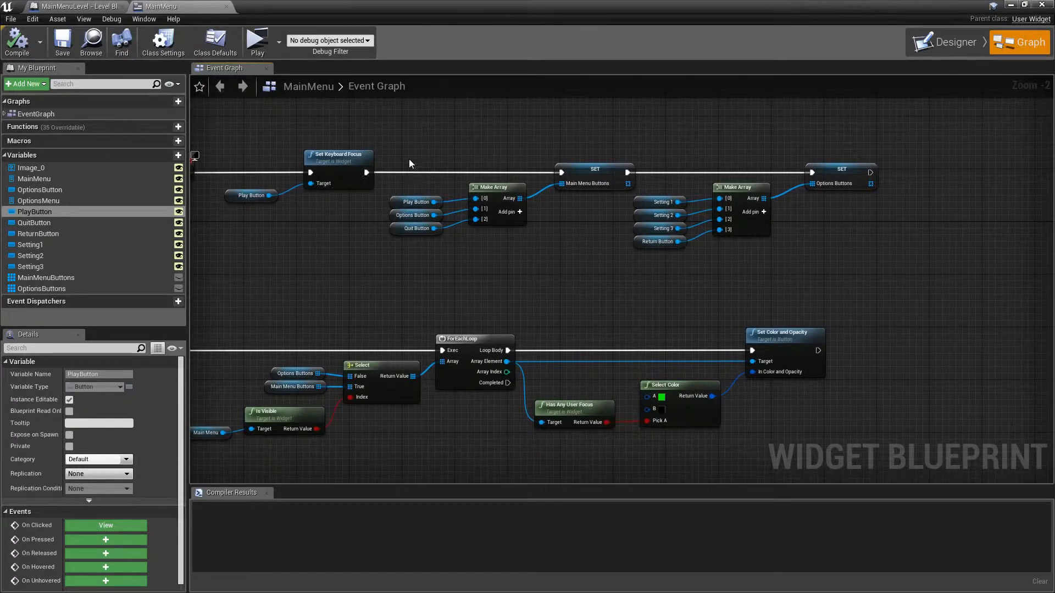
mouse_move(592, 185)
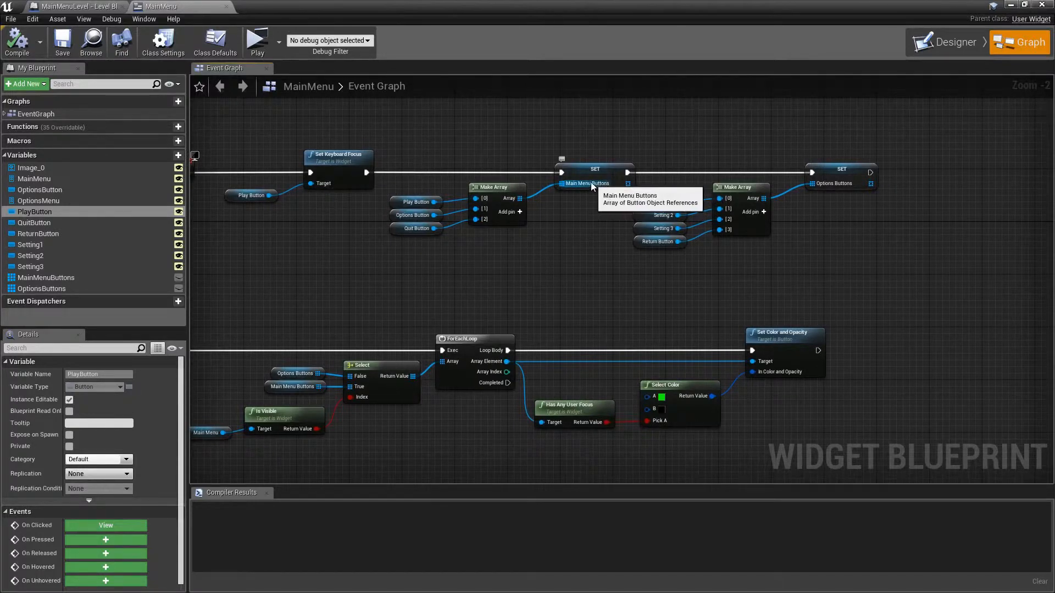
click(46, 277)
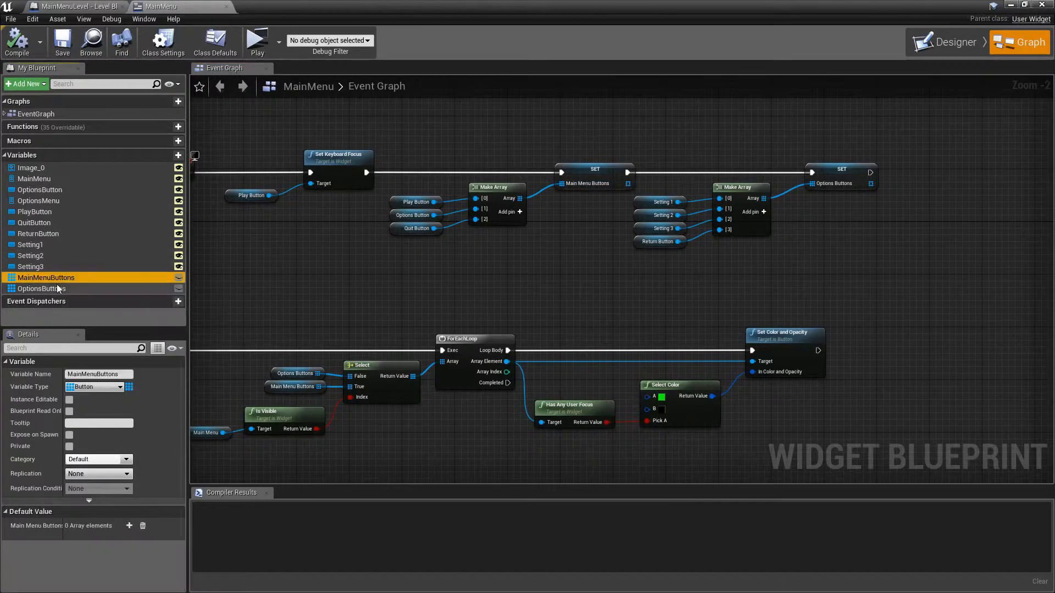
click(41, 288)
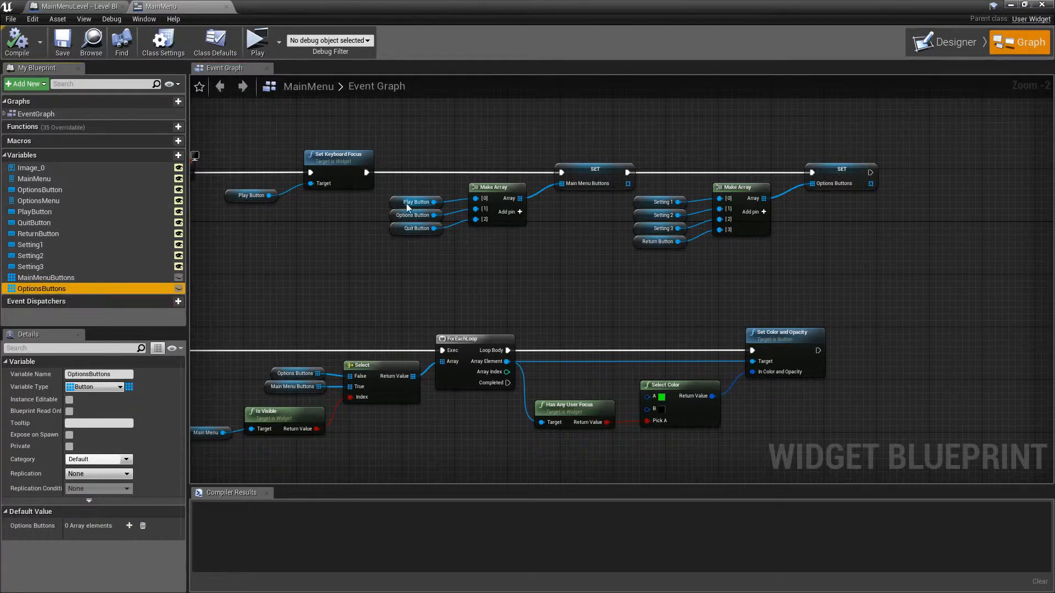
mouse_move(414, 201)
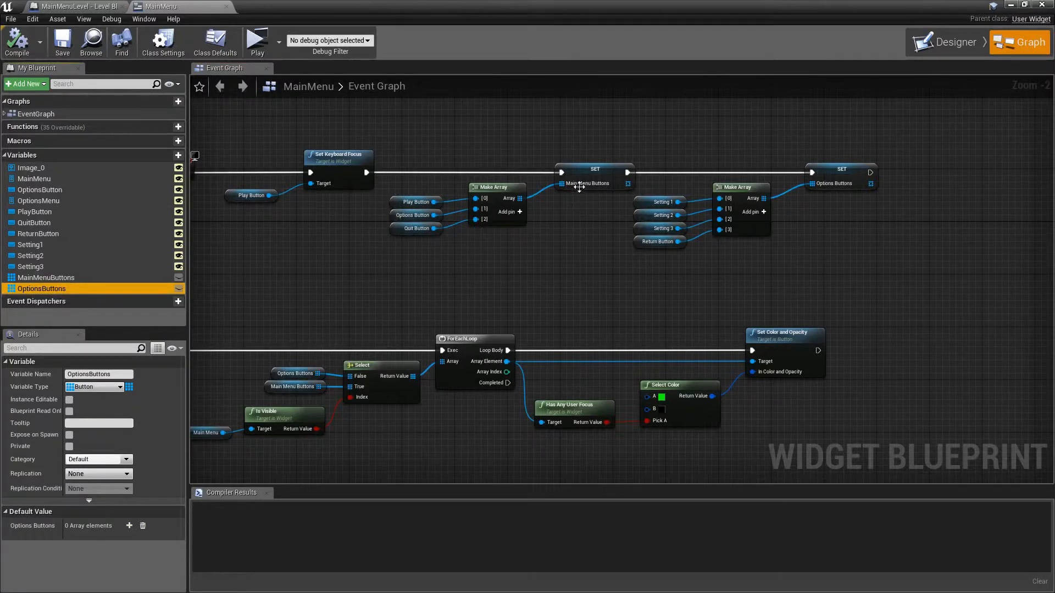
mouse_move(595, 252)
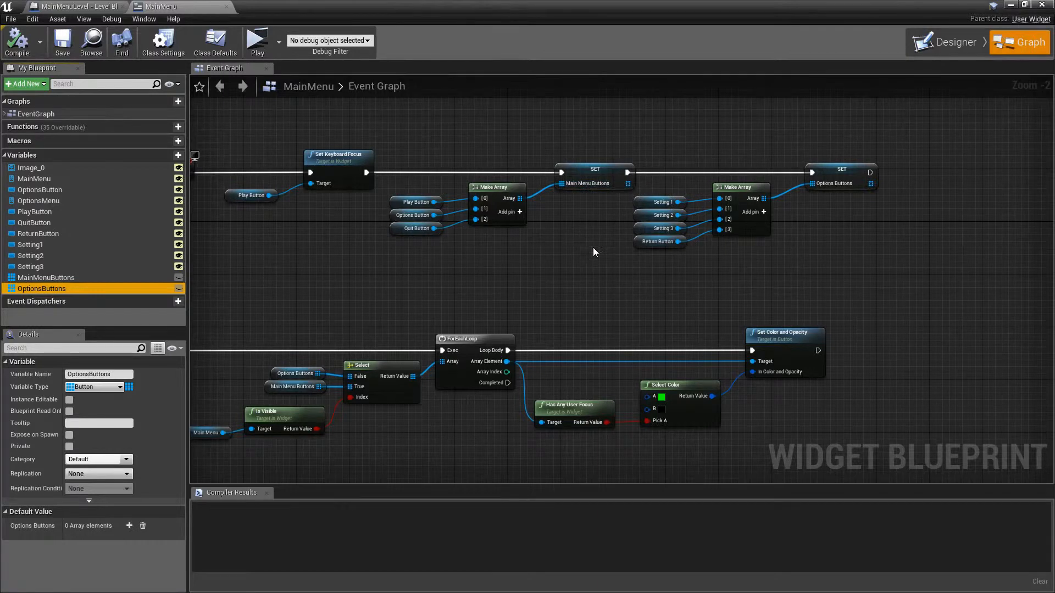
drag(596, 252, 494, 279)
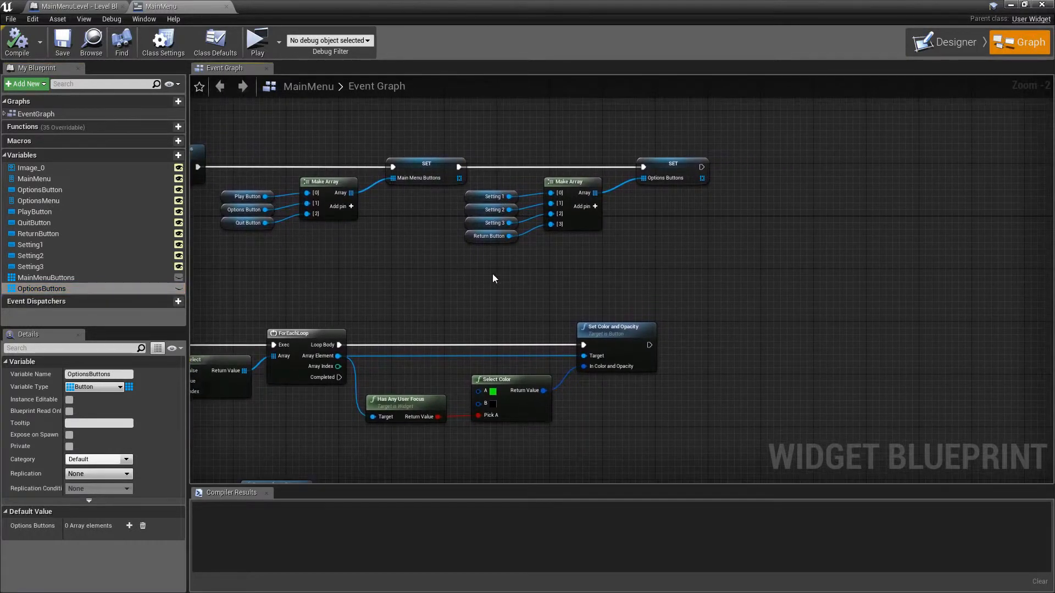
mouse_move(495, 272)
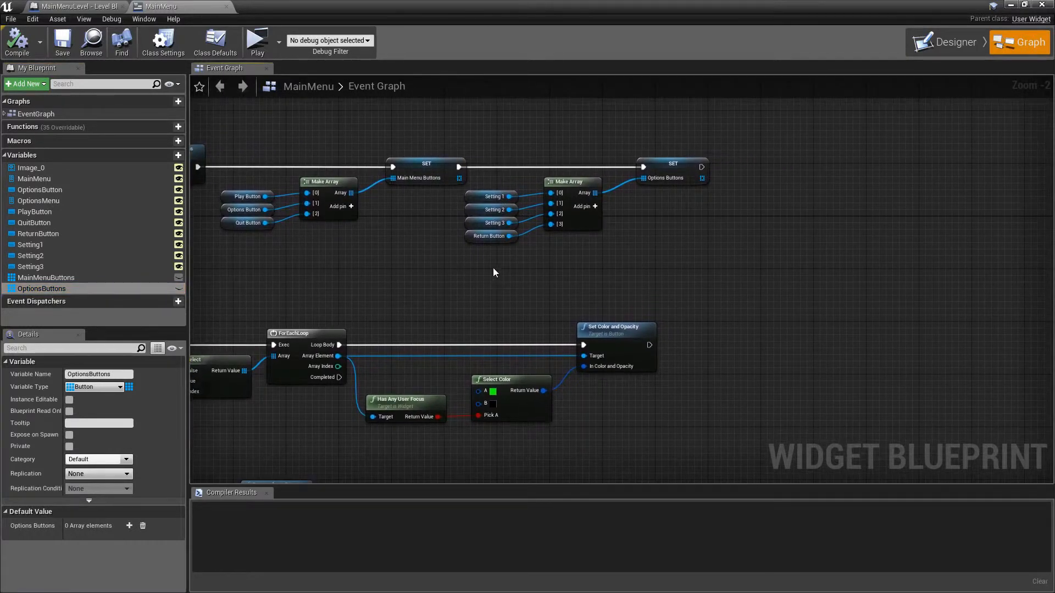
mouse_move(459, 264)
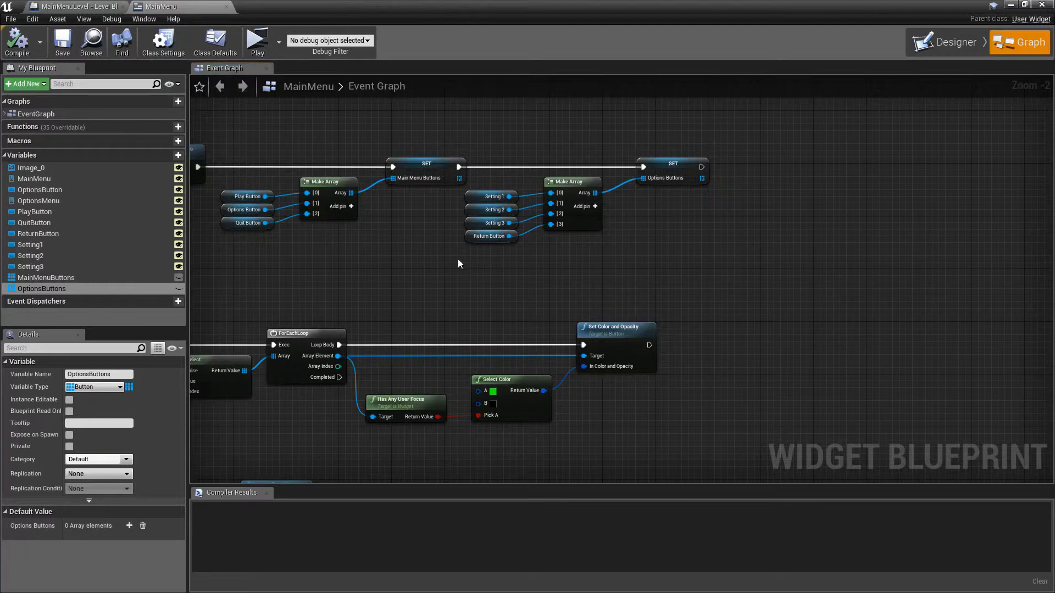
mouse_move(451, 263)
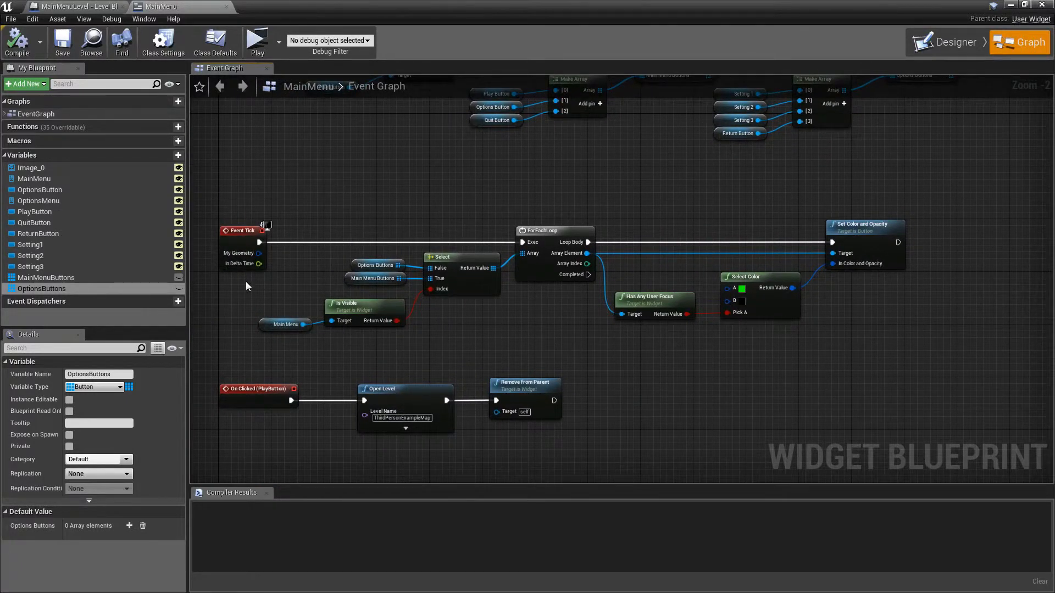
mouse_move(379, 191)
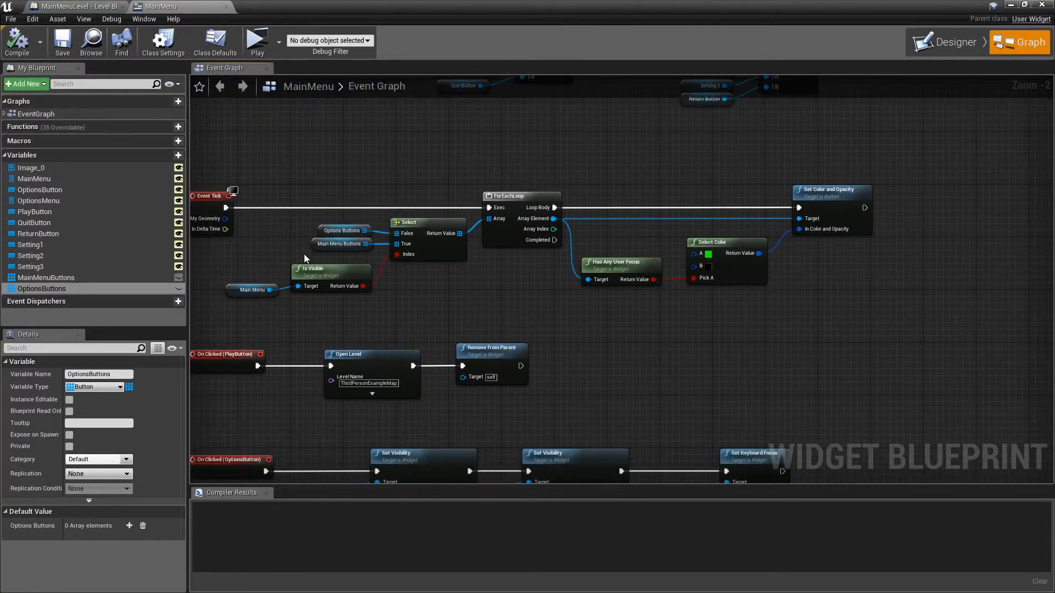
mouse_move(252, 289)
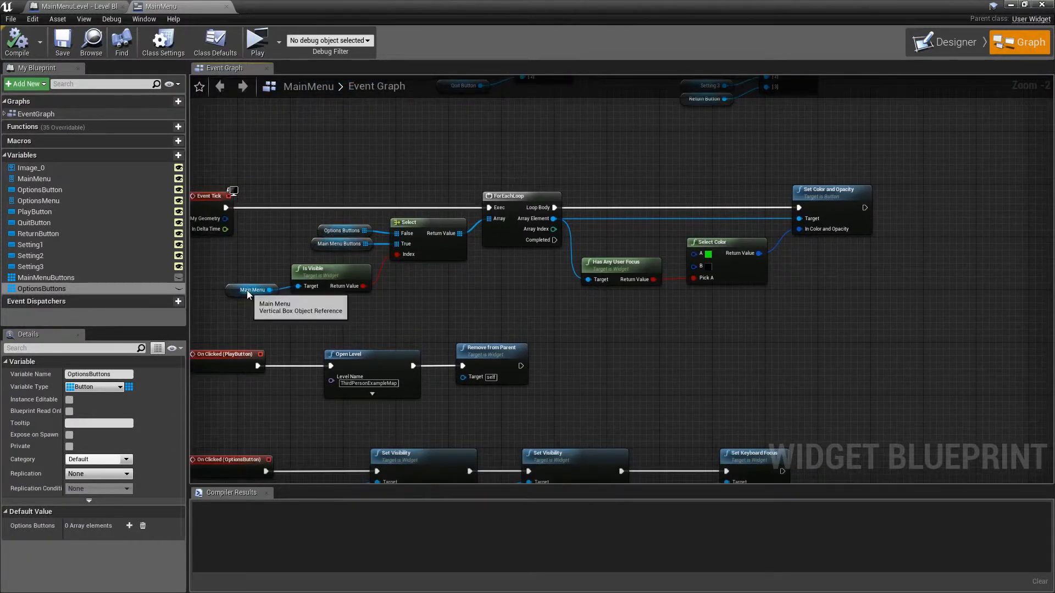
mouse_move(358, 266)
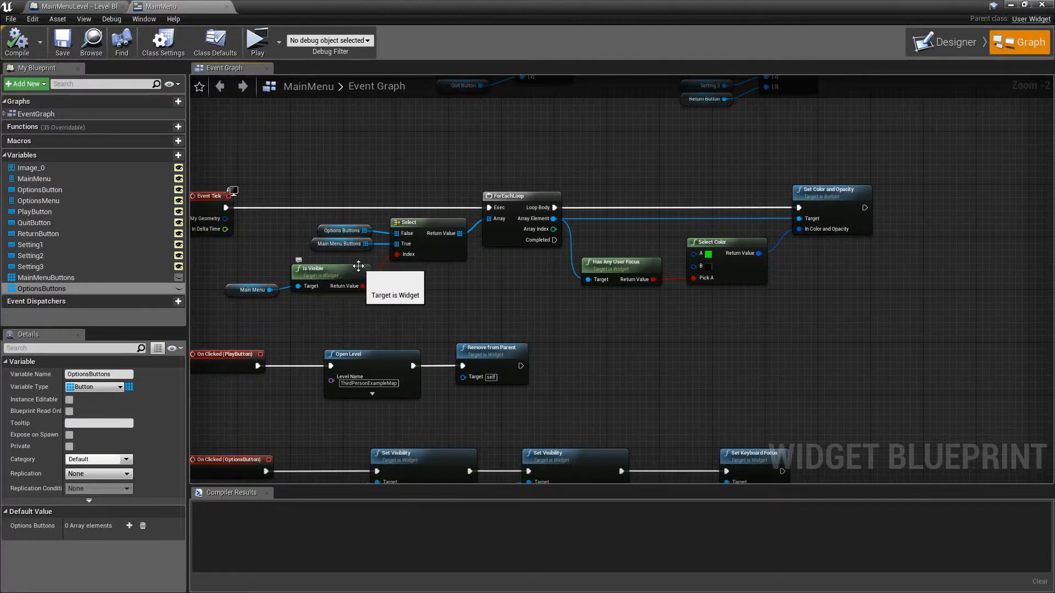
mouse_move(436, 271)
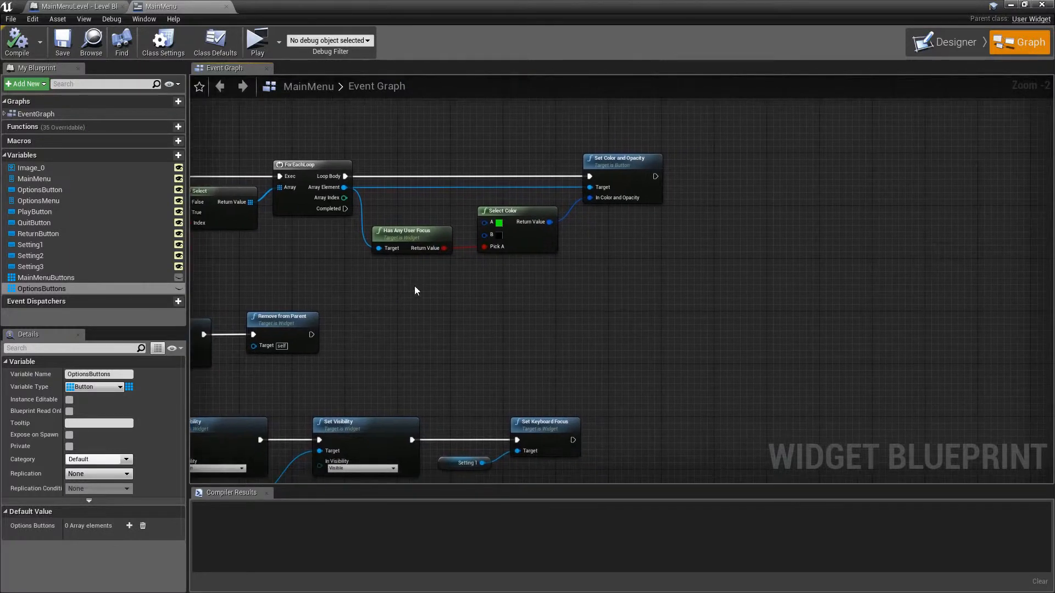
mouse_move(324, 258)
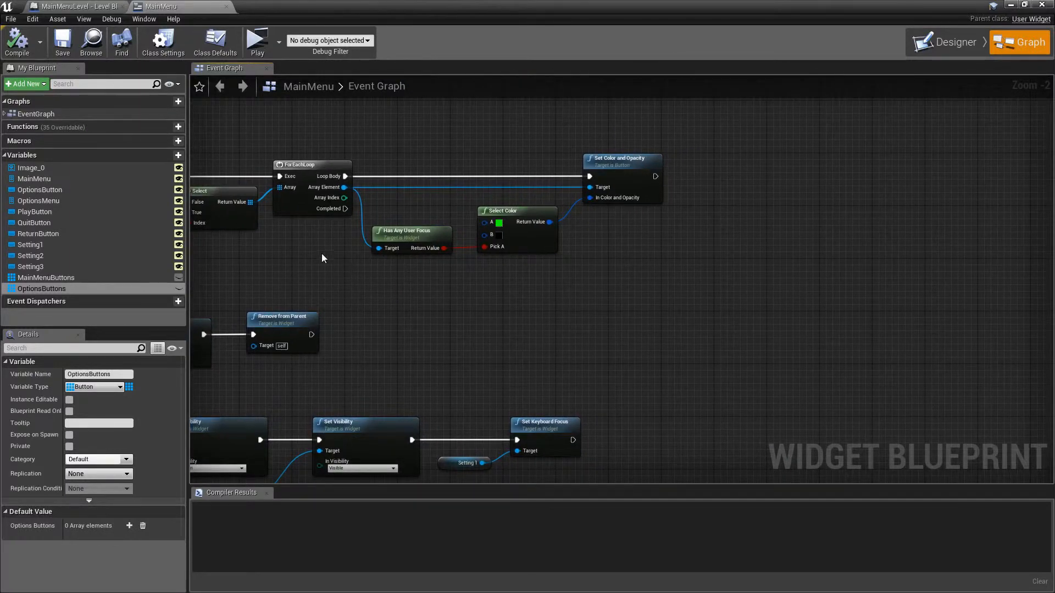
mouse_move(396, 265)
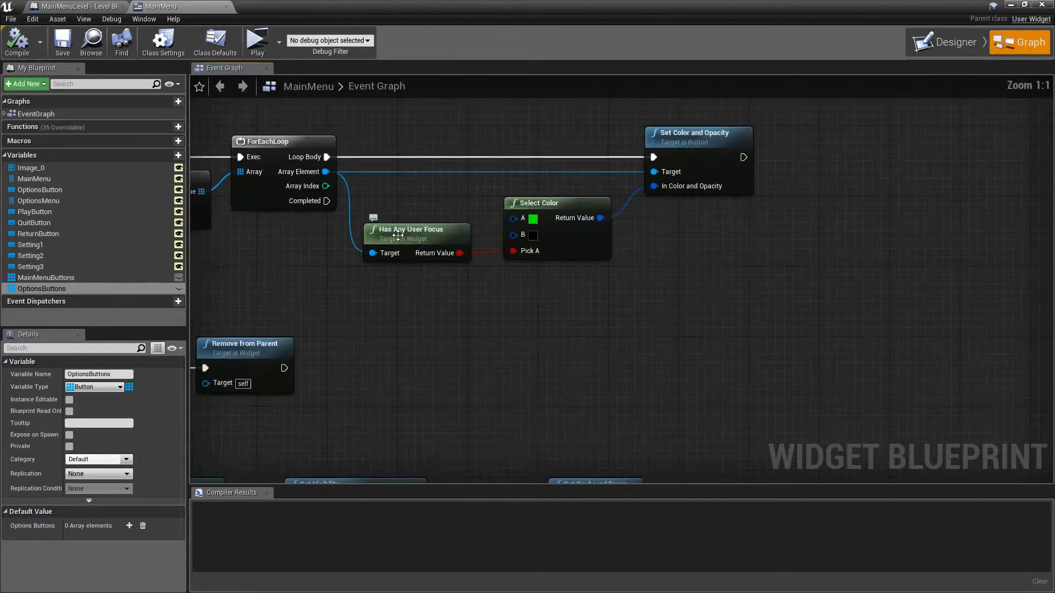
click(258, 40)
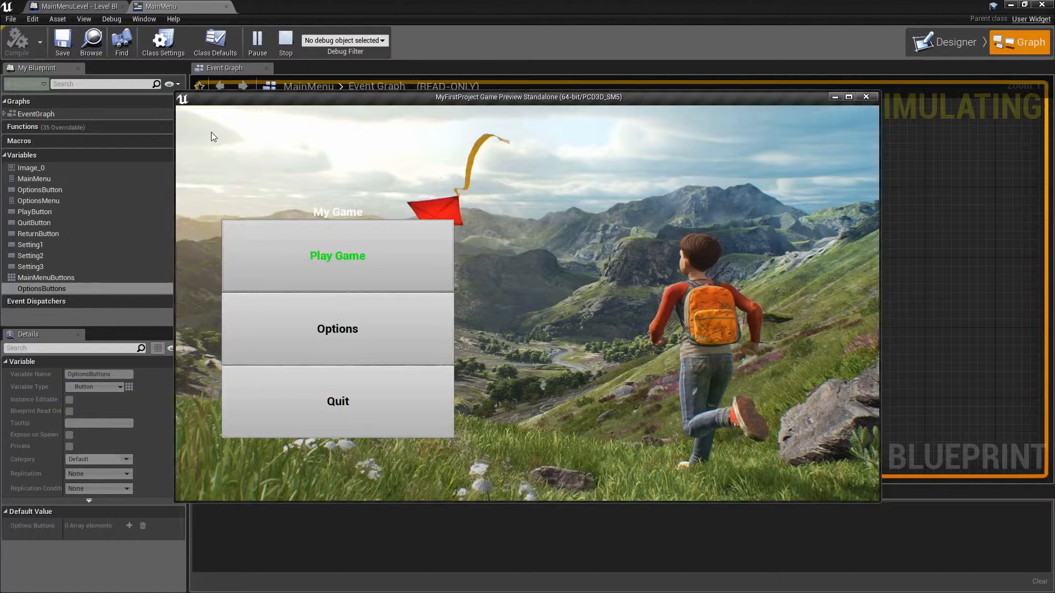
mouse_move(337, 329)
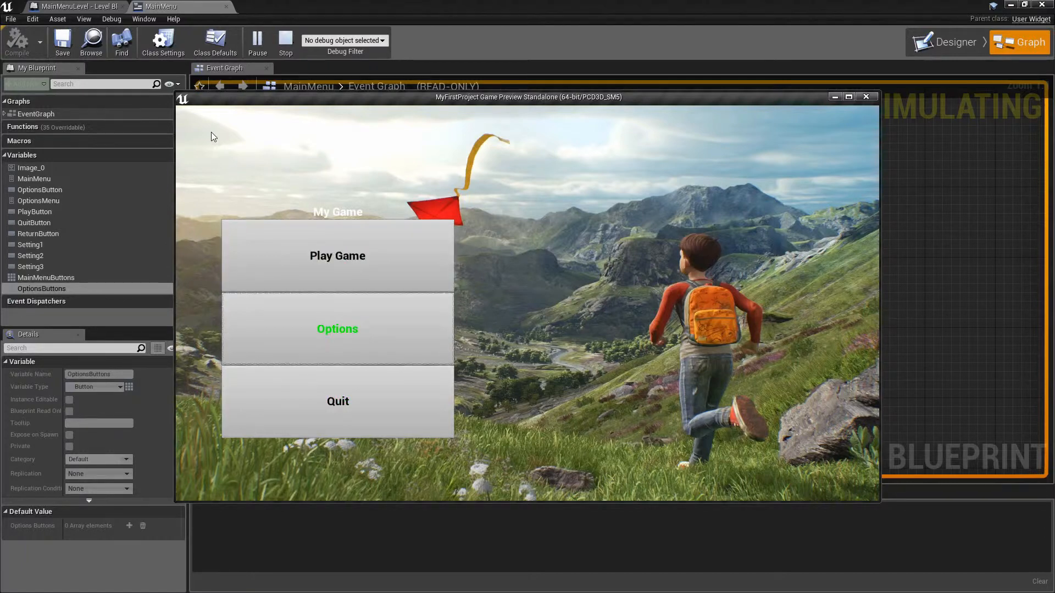
In the running game, enter the Resolution options and move focus down the list past 1280x720.
click(338, 329)
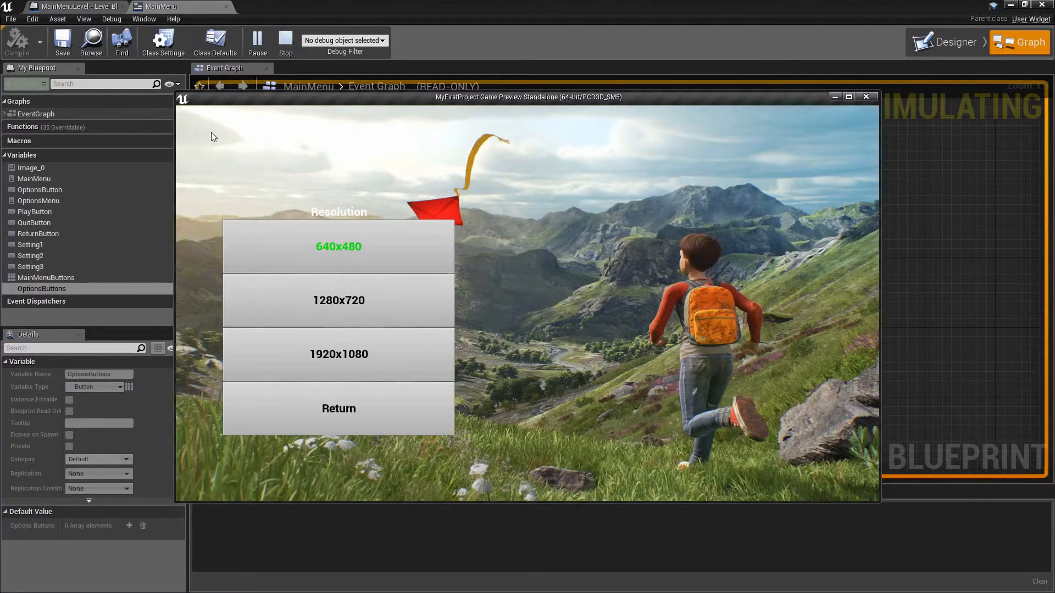
click(338, 301)
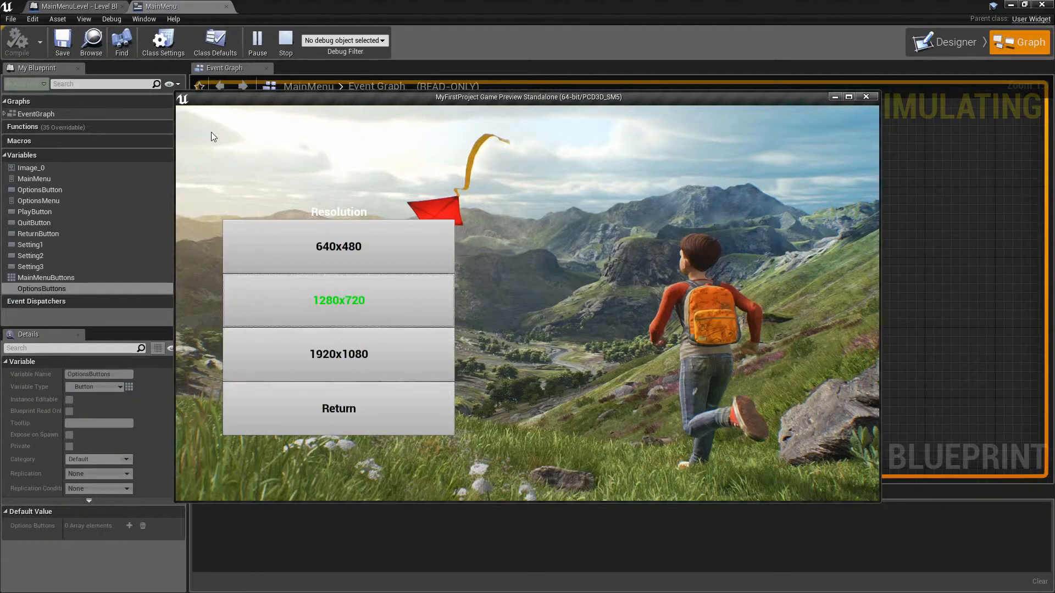
click(339, 247)
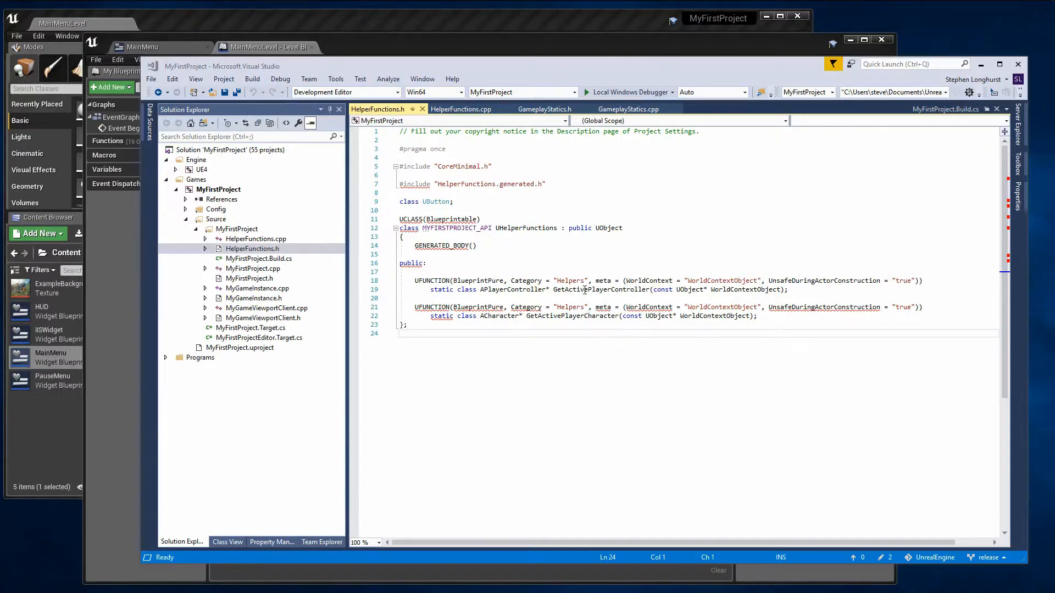
Compare GetActivePlayerCharacter with GameplayStatics.h's GetPlayerCharacter and the HelperFunctions.cpp implementations.
double_click(600, 290)
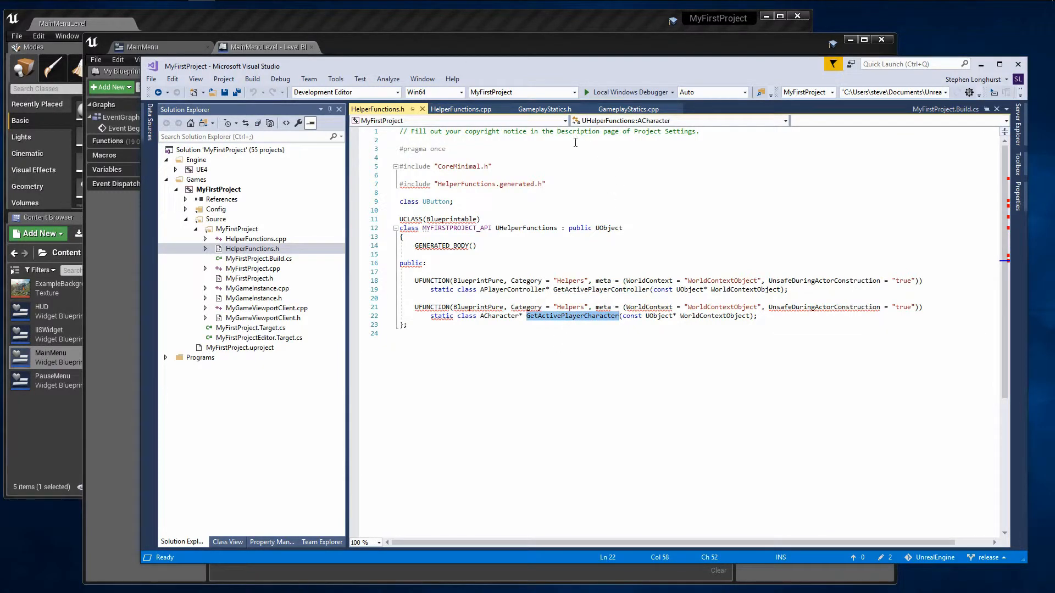
click(545, 108)
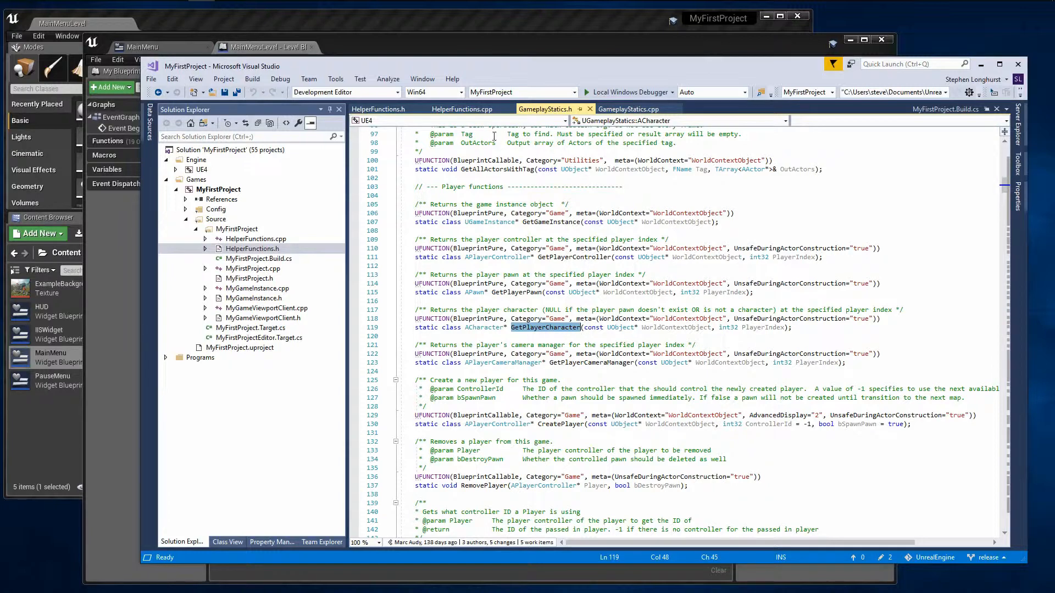
mouse_move(377, 109)
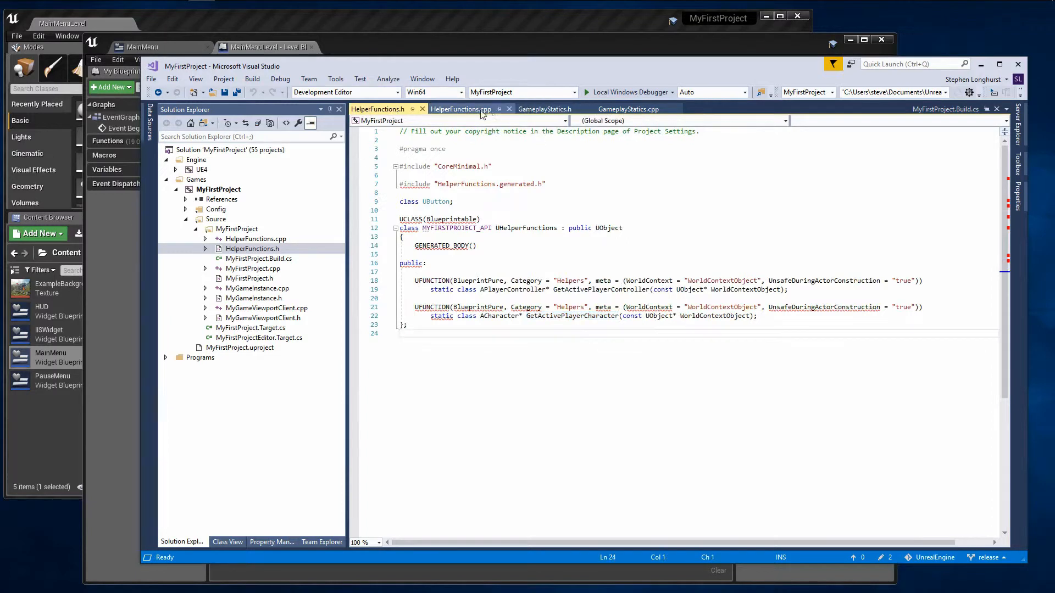
click(461, 108)
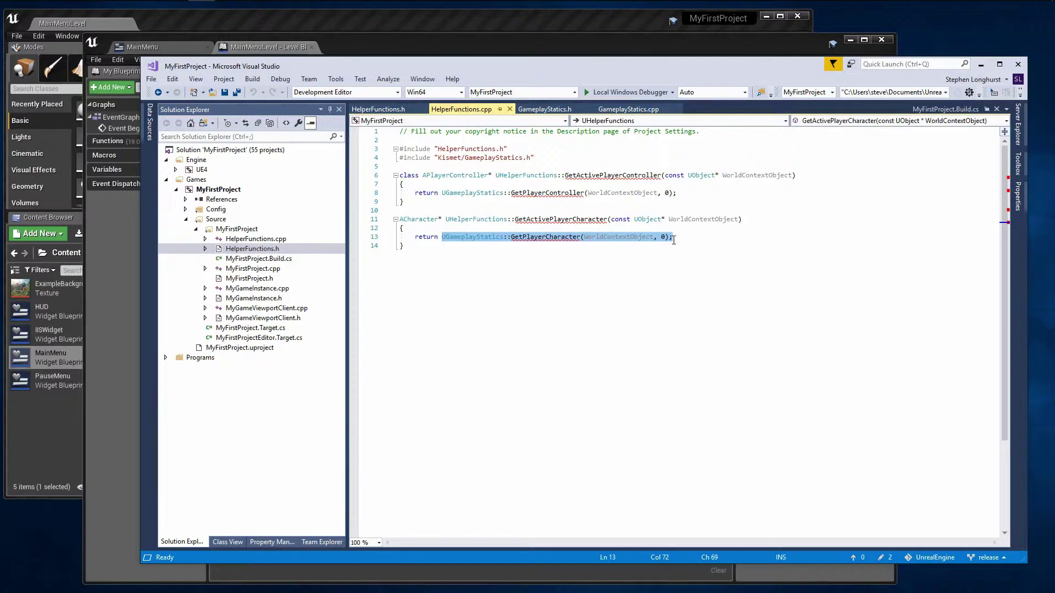
click(679, 237)
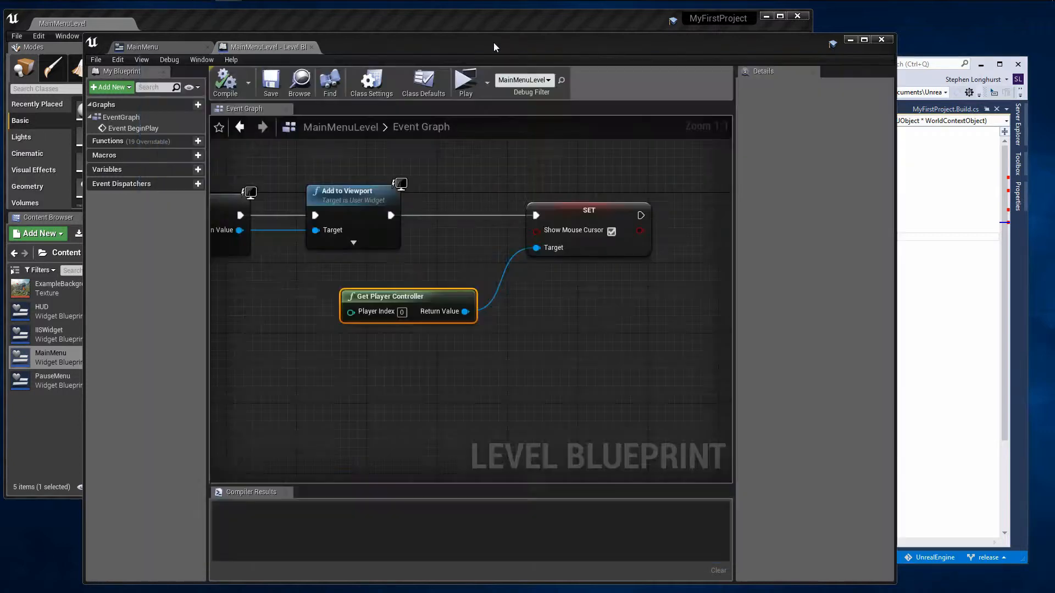
mouse_move(412, 301)
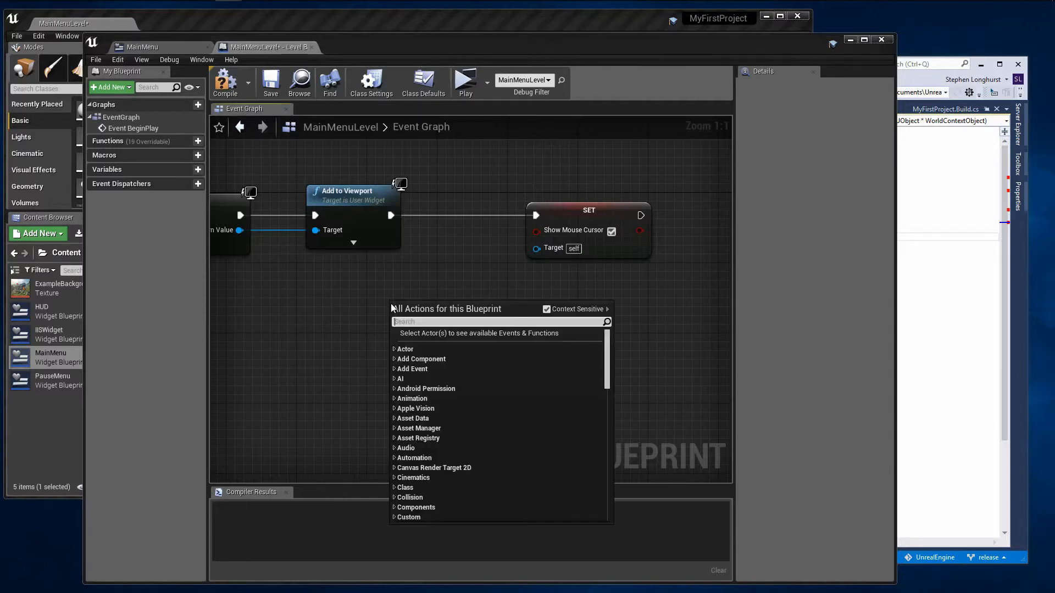
Add Get Active Player Controller, wire it into the Show Mouse Cursor SET target, and compile.
text(get active play)
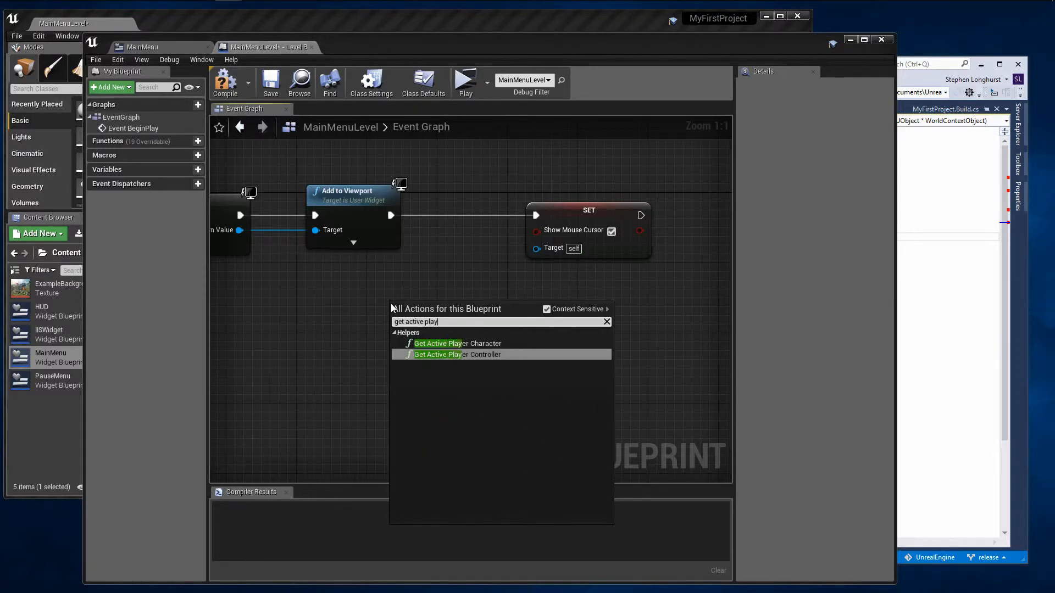
mouse_move(475, 356)
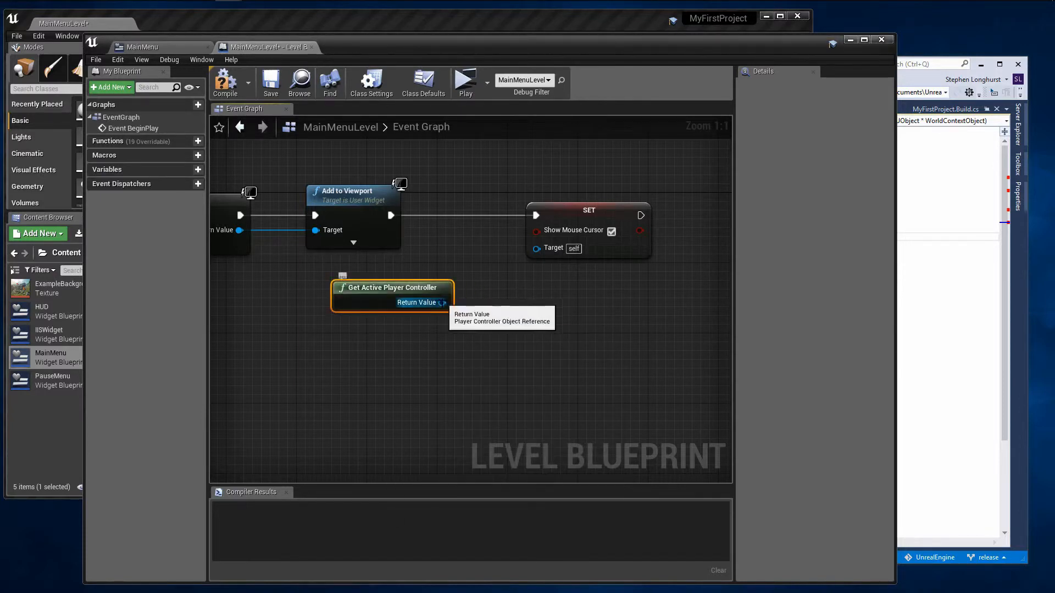
drag(444, 302, 536, 248)
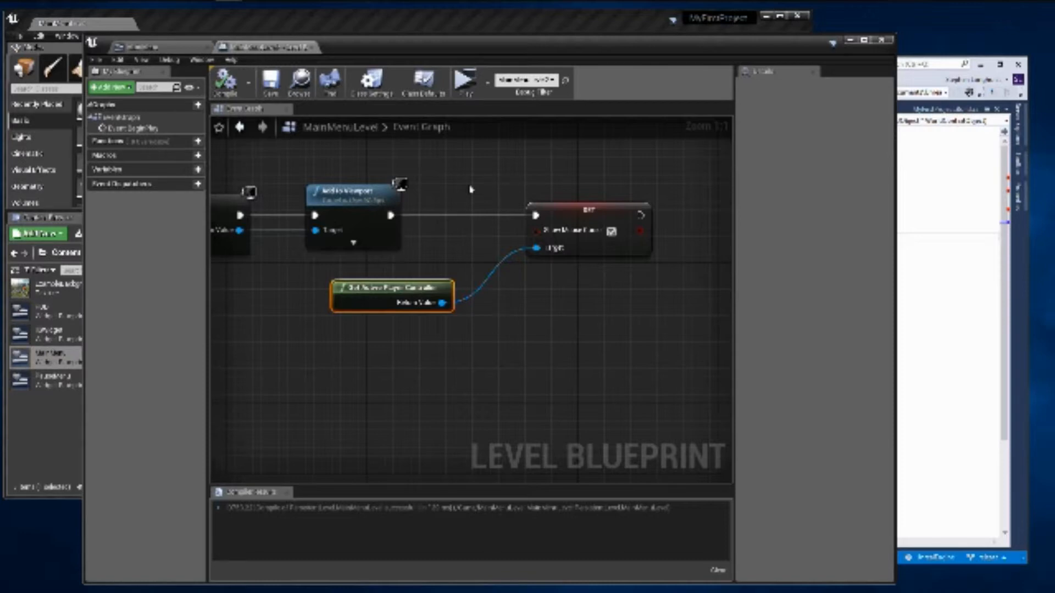
click(464, 81)
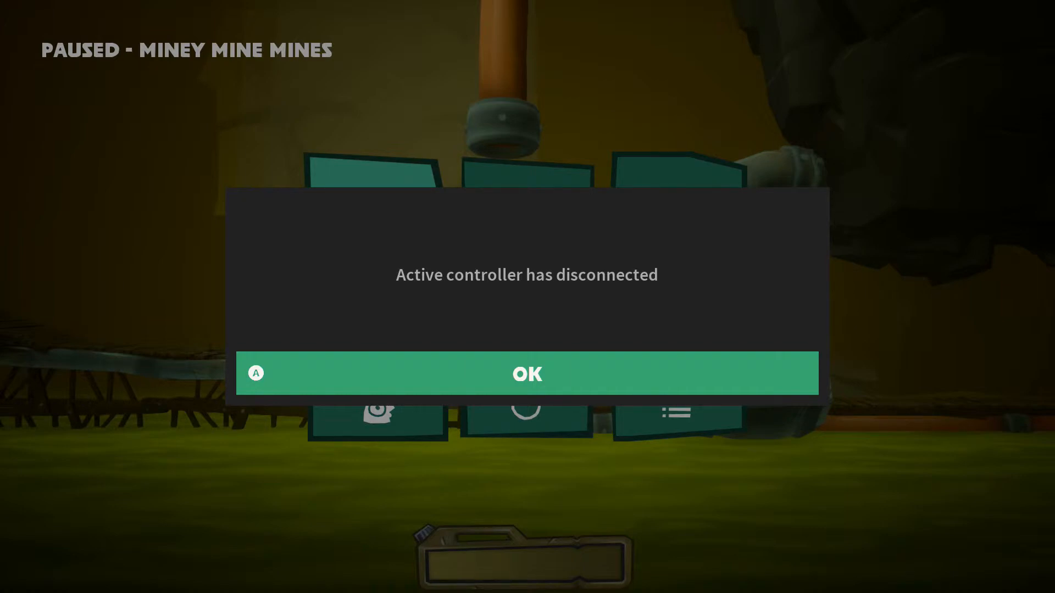
click(527, 373)
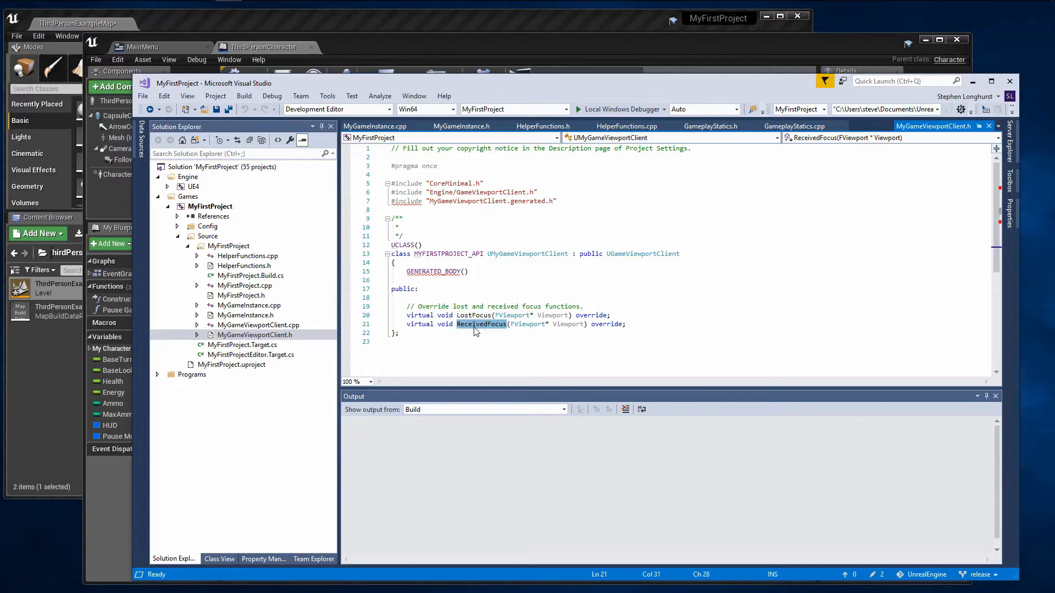
mouse_move(470, 329)
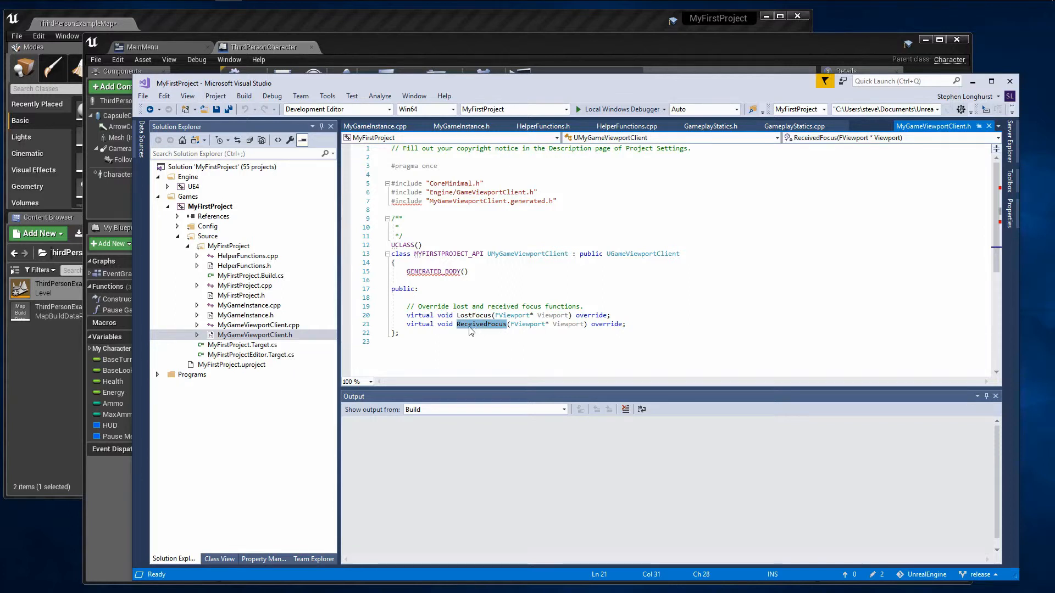
Review FPauseDelegate in MyGameInstance.h and the Pause and Resume broadcasts in MyGameInstance.cpp.
click(246, 315)
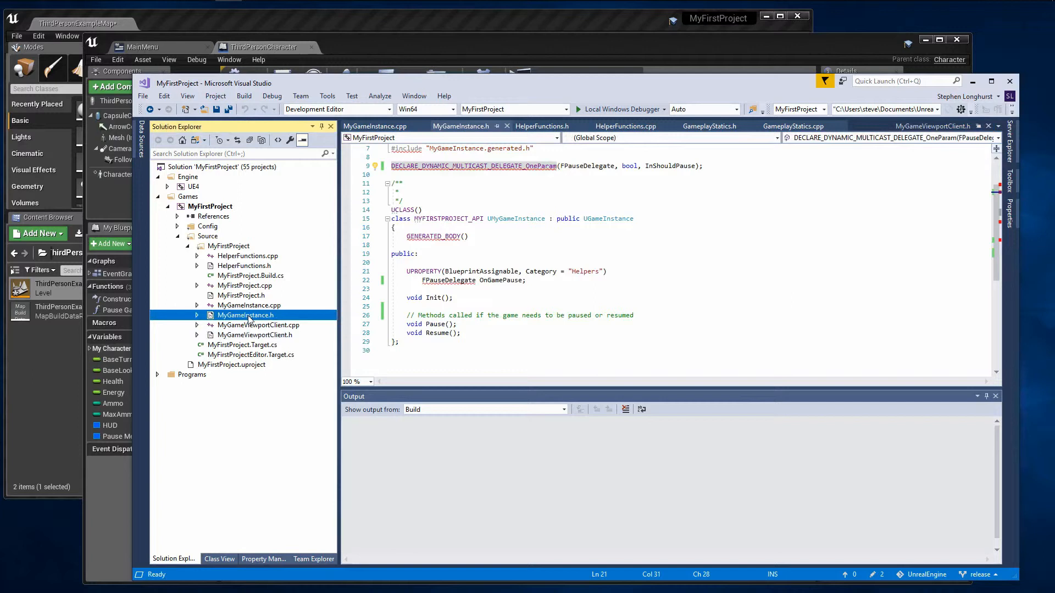
mouse_move(435, 324)
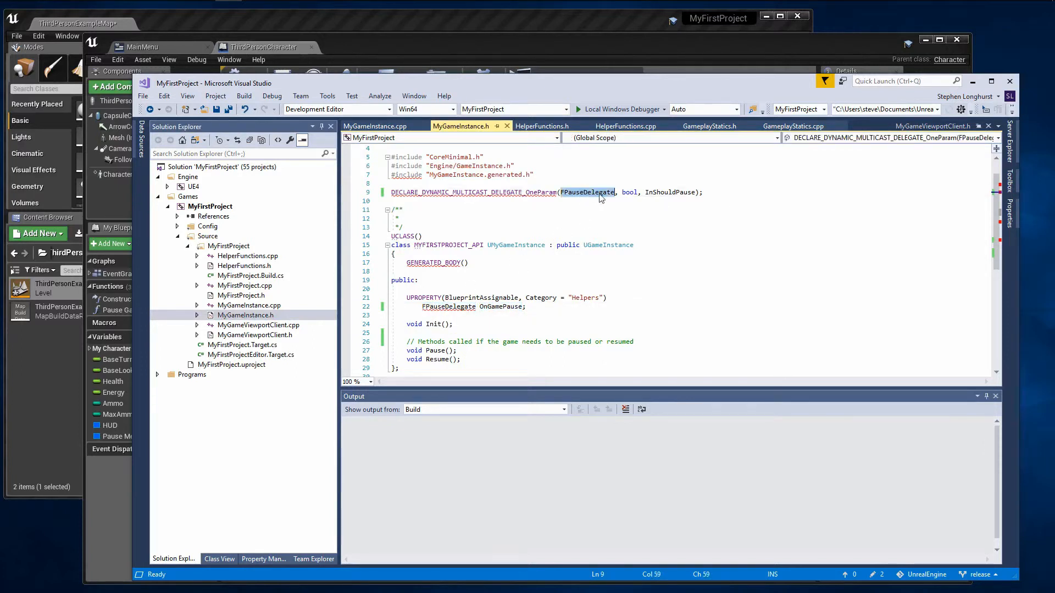
click(520, 196)
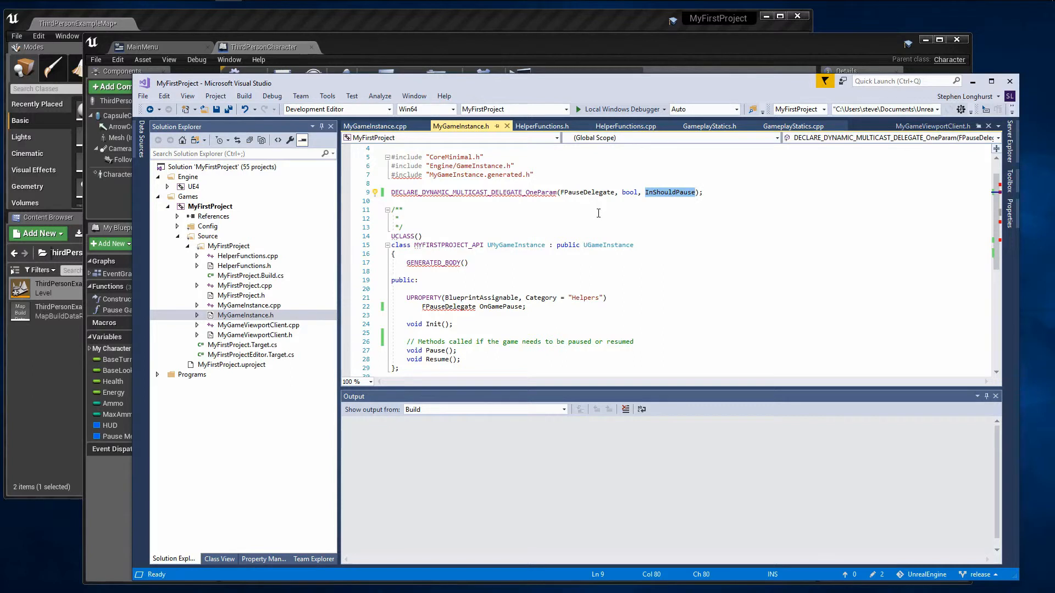
mouse_move(490, 223)
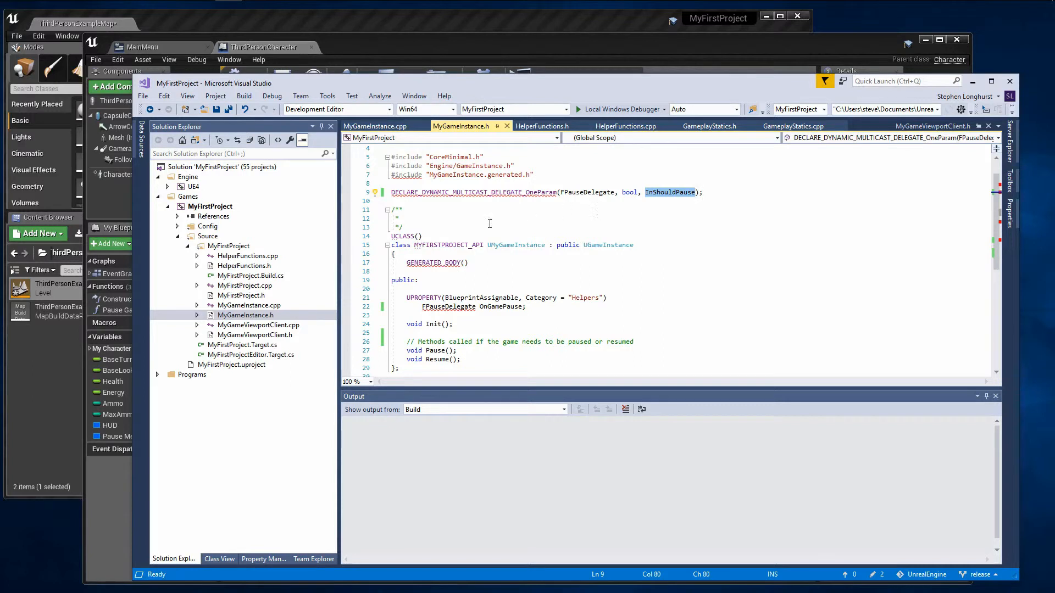
double_click(249, 305)
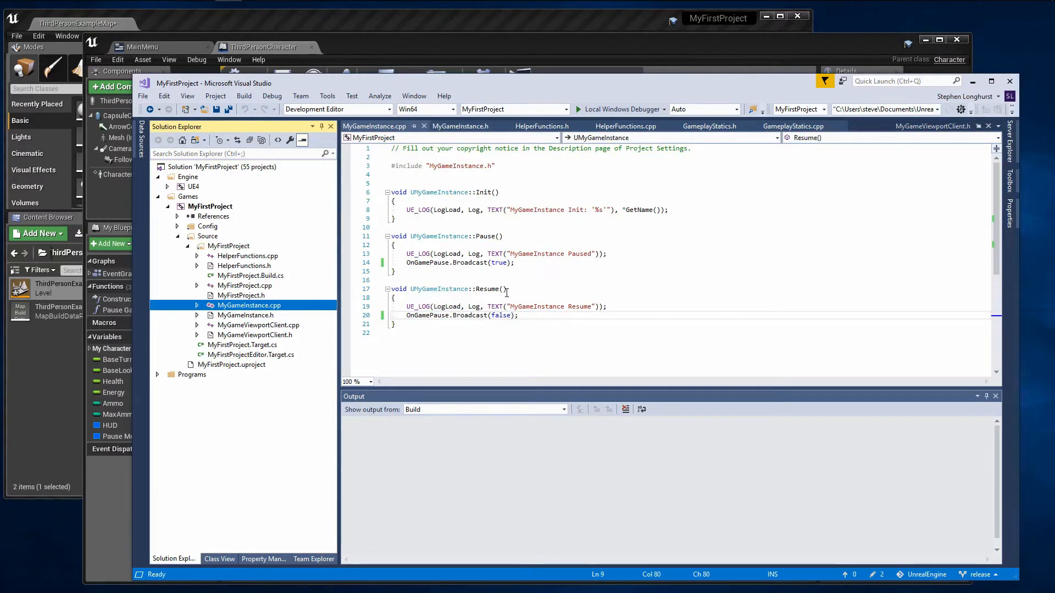
mouse_move(426, 271)
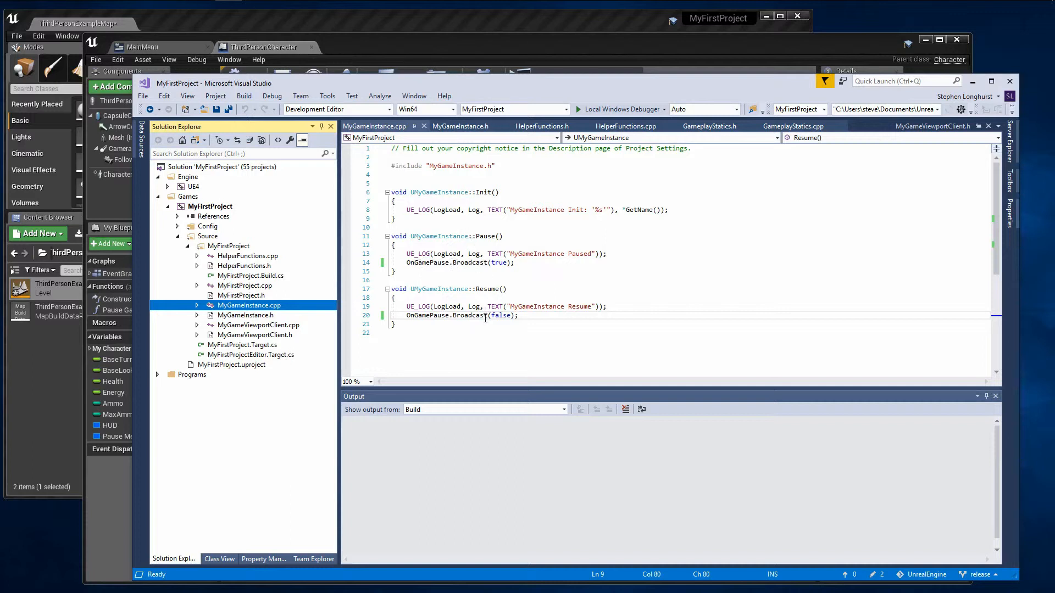
mouse_move(539, 320)
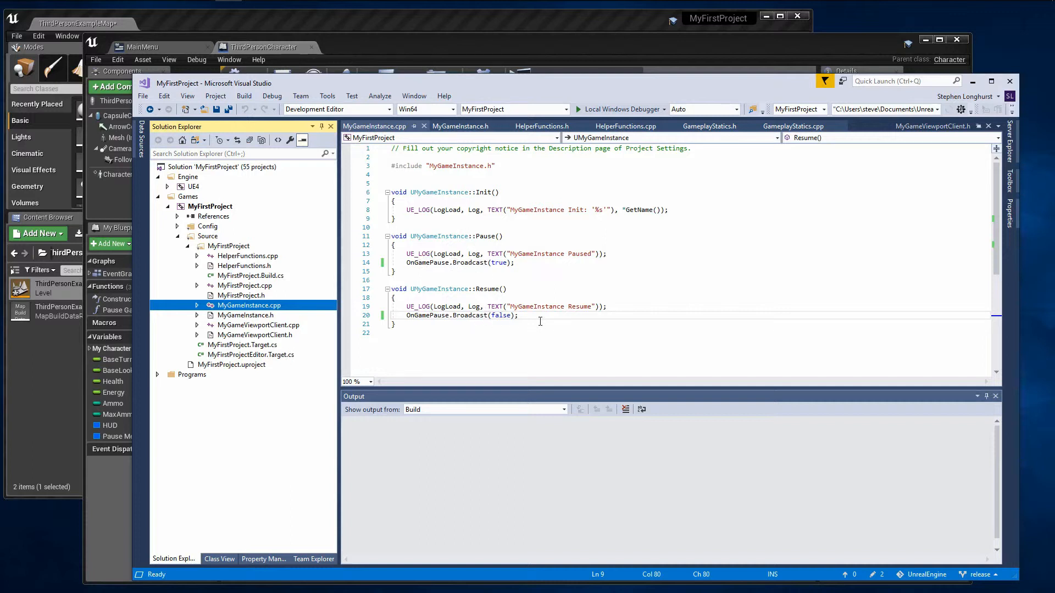
mouse_move(482, 268)
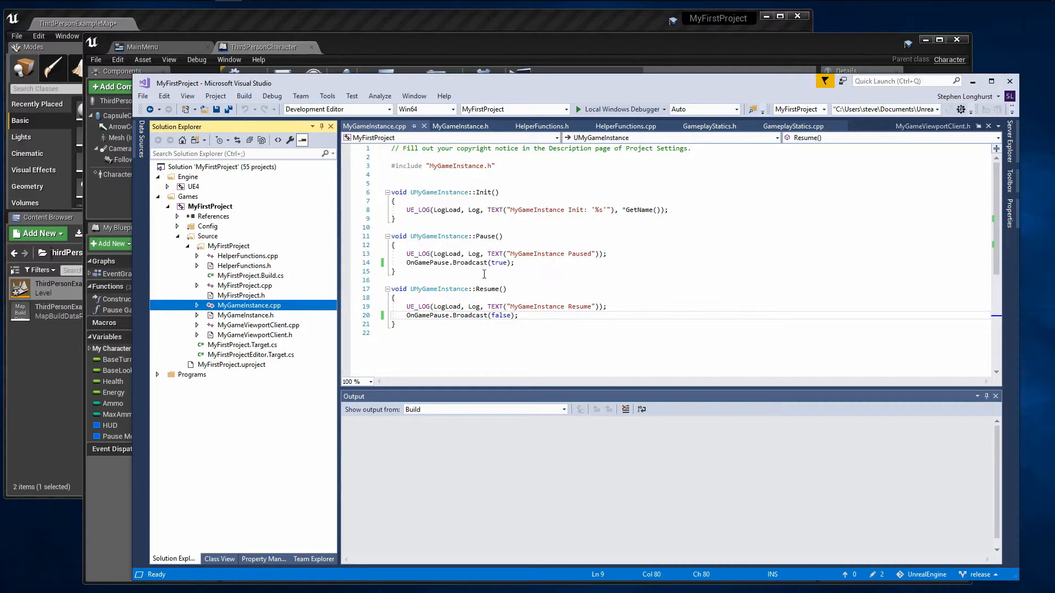
click(263, 46)
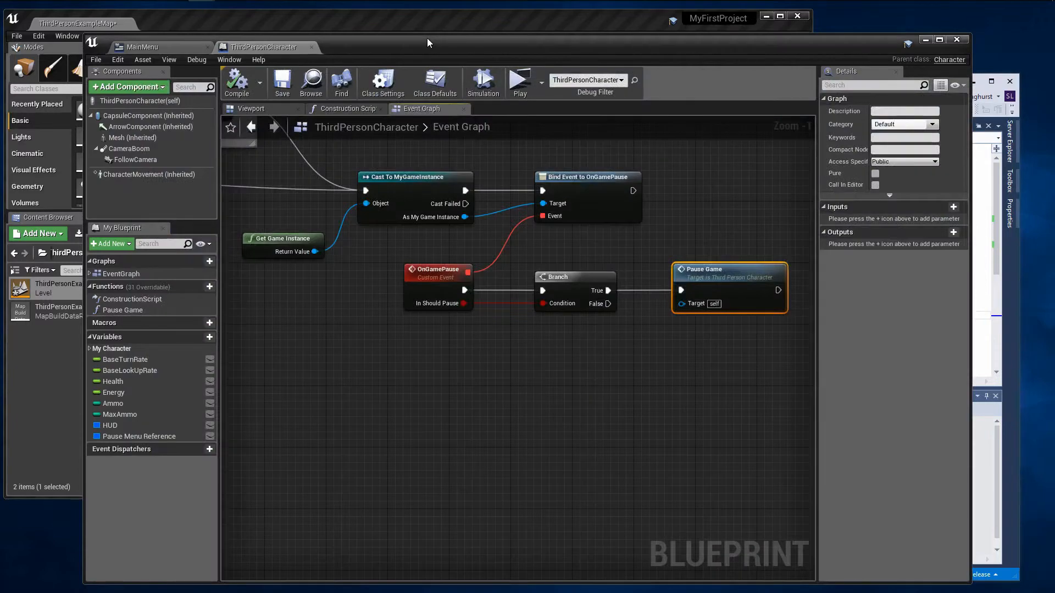
Scroll through the ThirdPersonCharacter graph's Cast To MyGameInstance, OnGamePause binding and Pause Game branch.
scroll(down, 3)
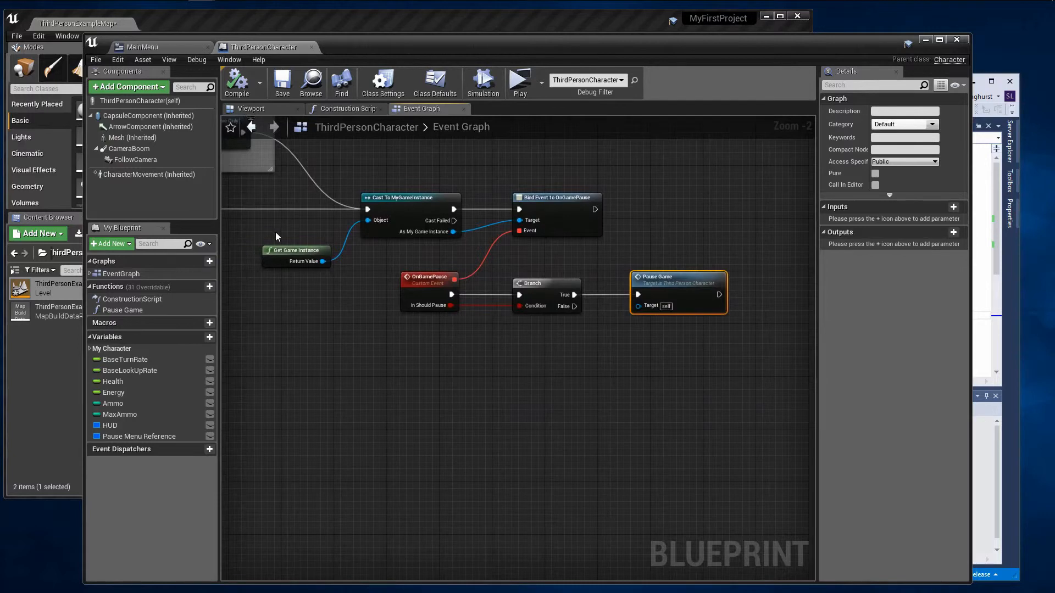
mouse_move(442, 197)
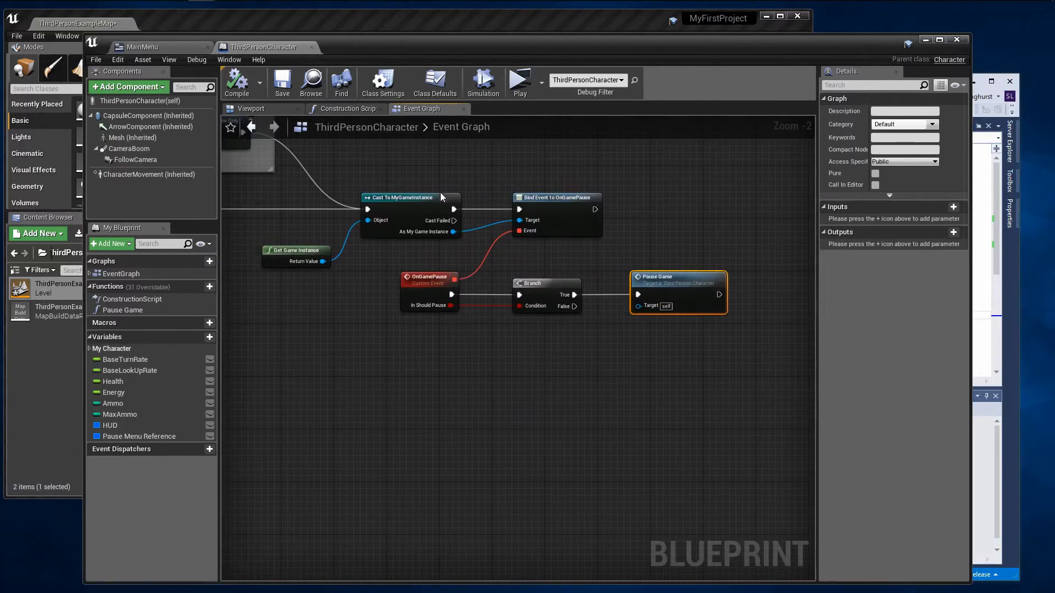
mouse_move(306, 255)
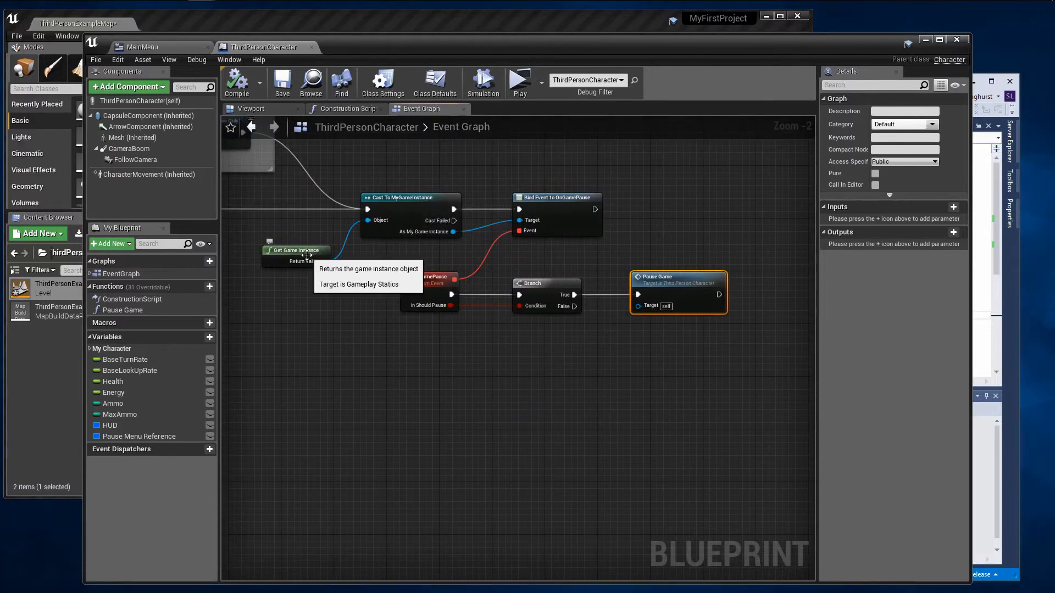
mouse_move(399, 193)
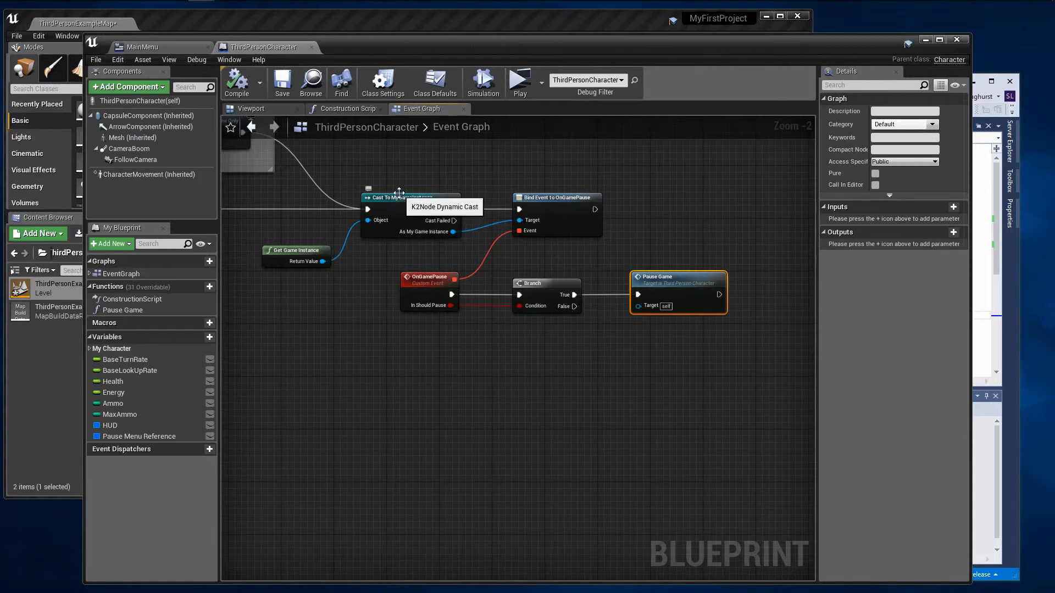
mouse_move(483, 185)
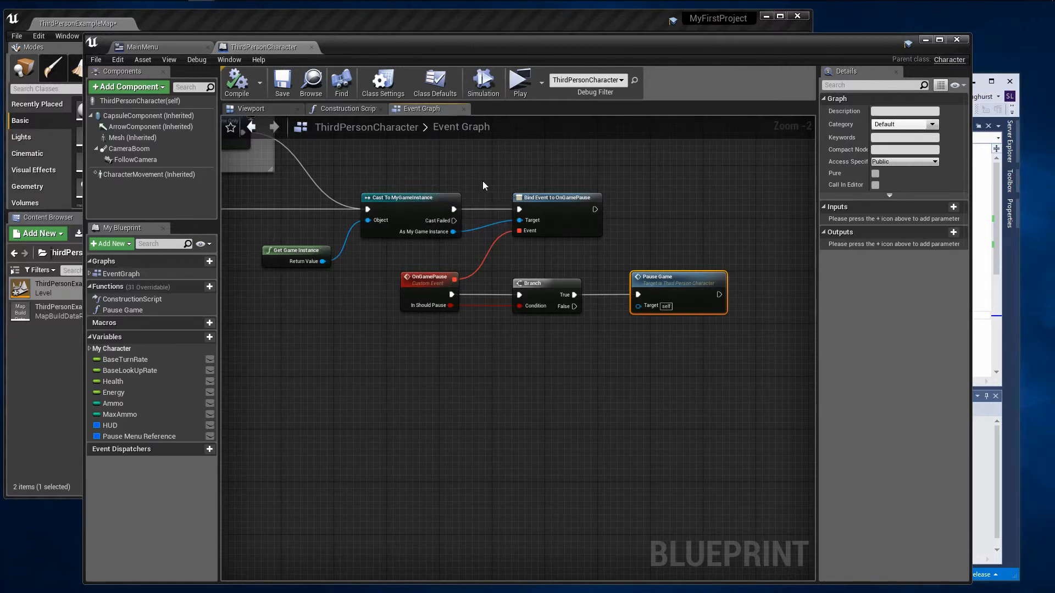
mouse_move(547, 201)
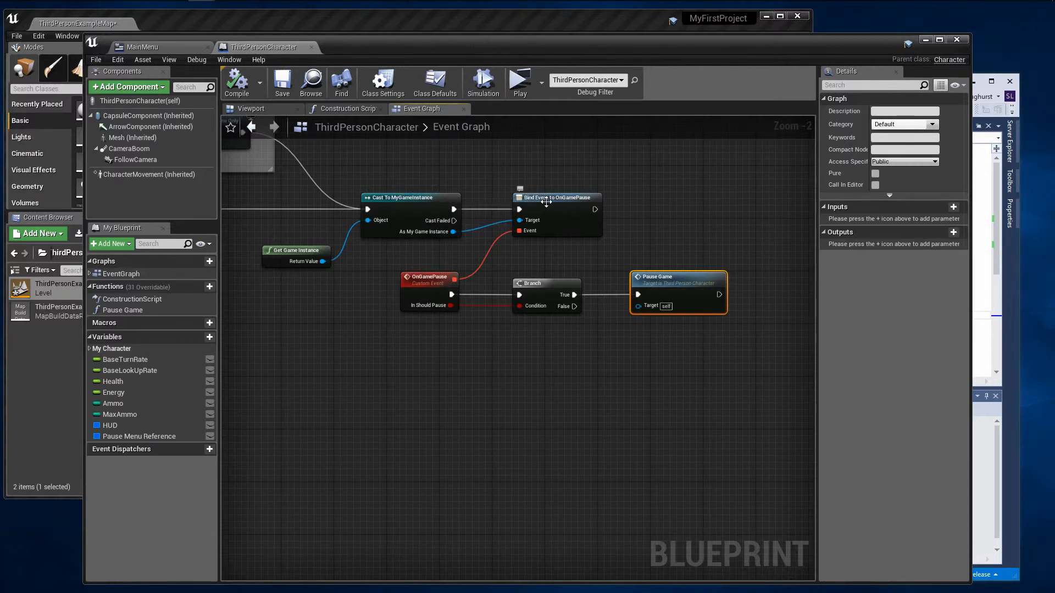
mouse_move(448, 266)
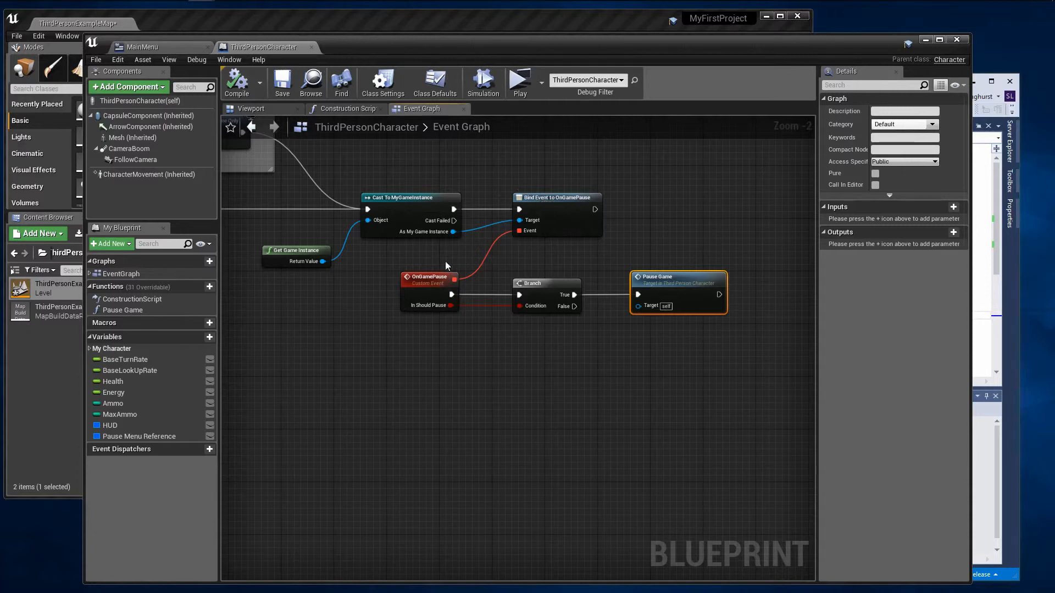
mouse_move(424, 327)
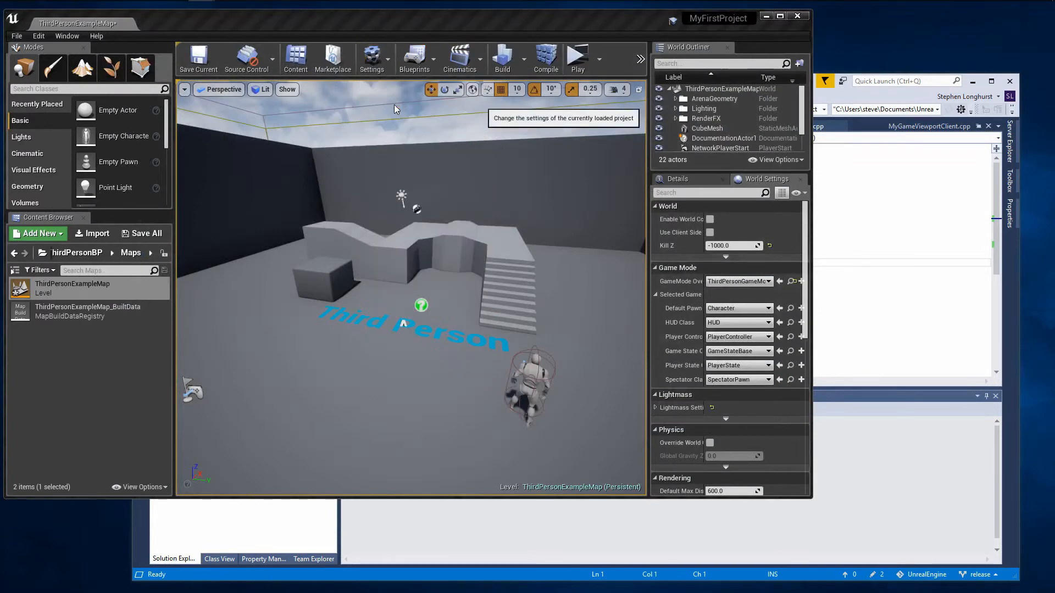
click(371, 55)
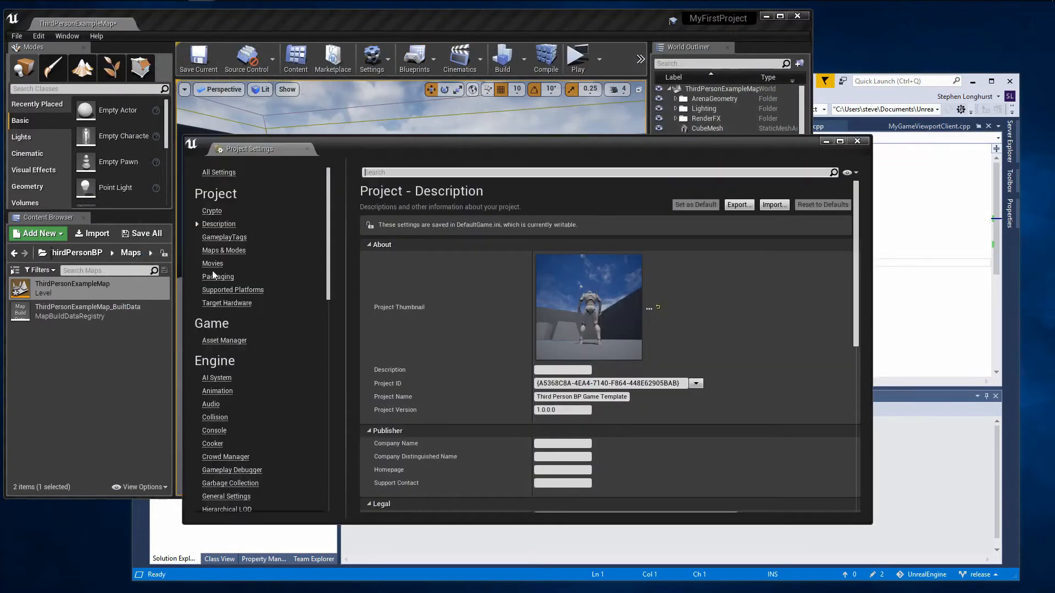
click(224, 250)
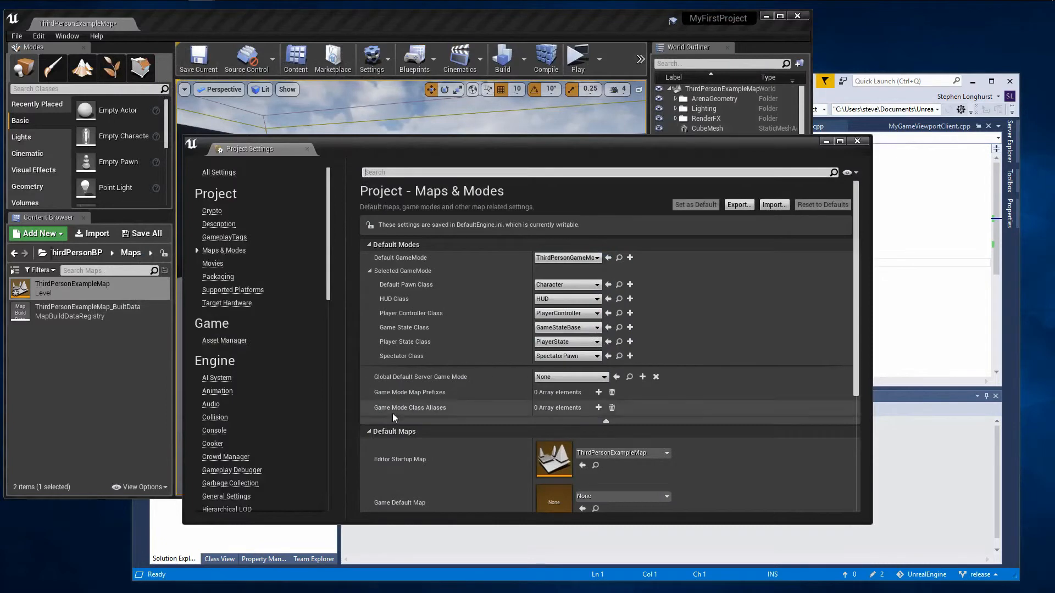
scroll(down, 3)
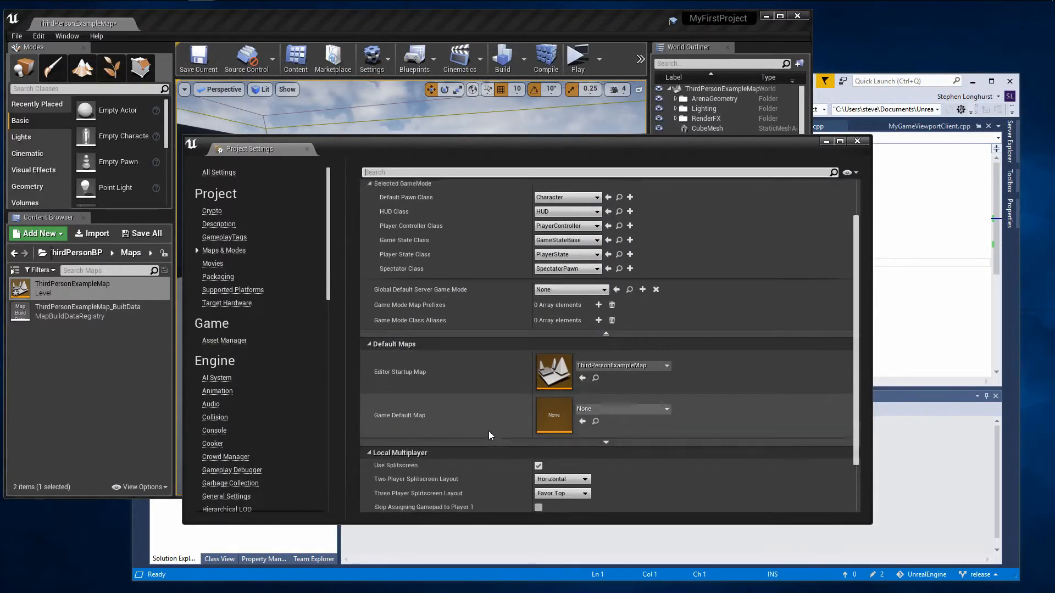
scroll(down, 3)
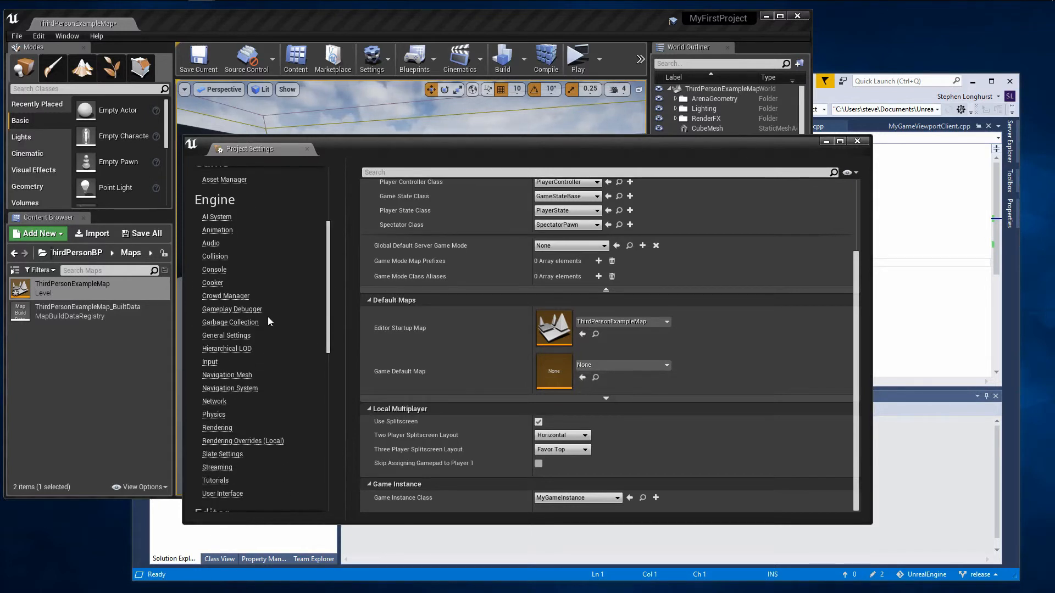
scroll(down, 3)
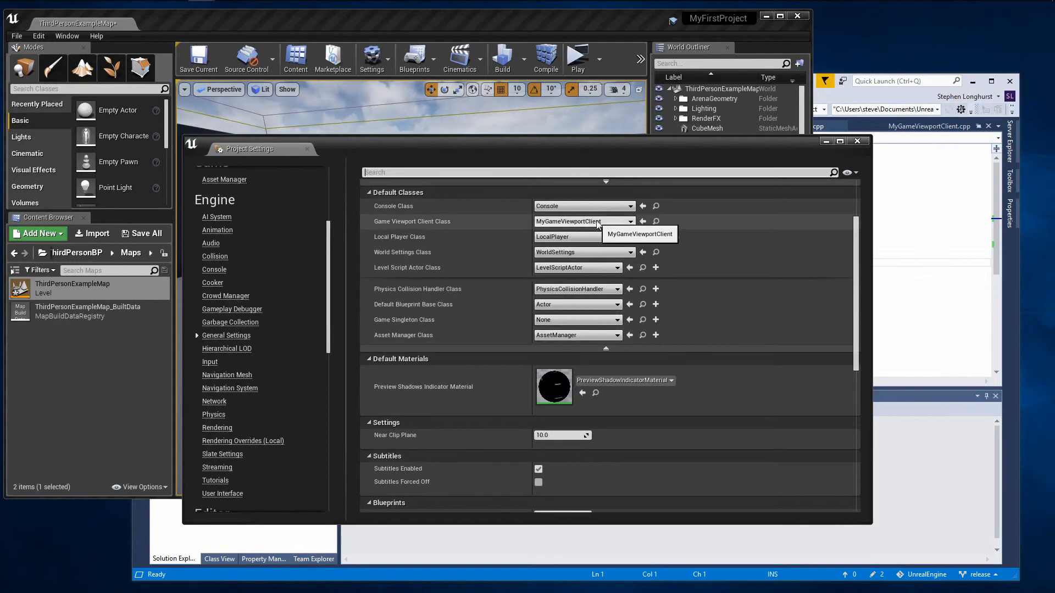
click(577, 58)
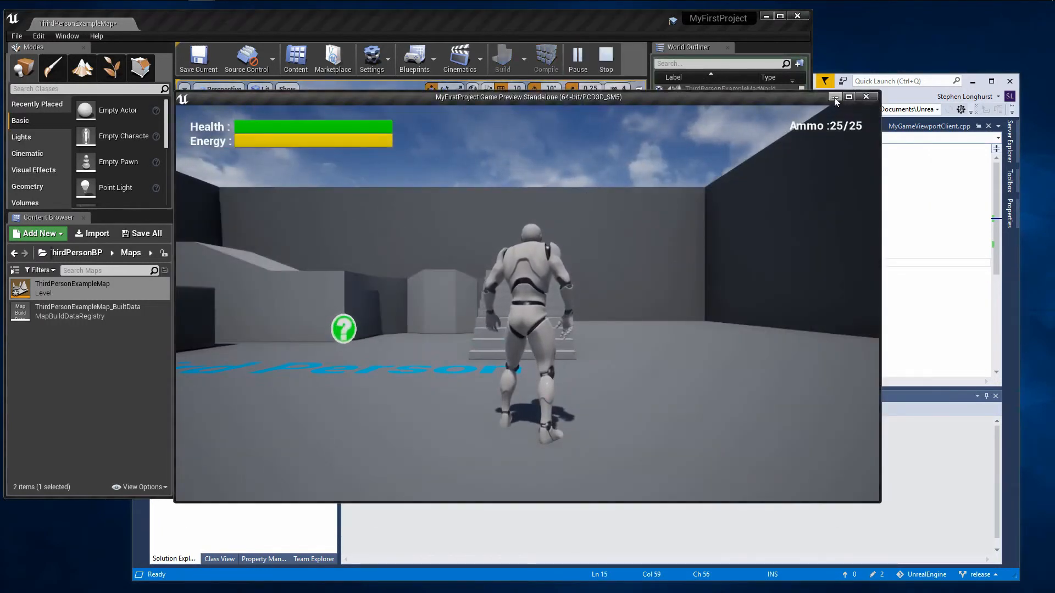
click(835, 97)
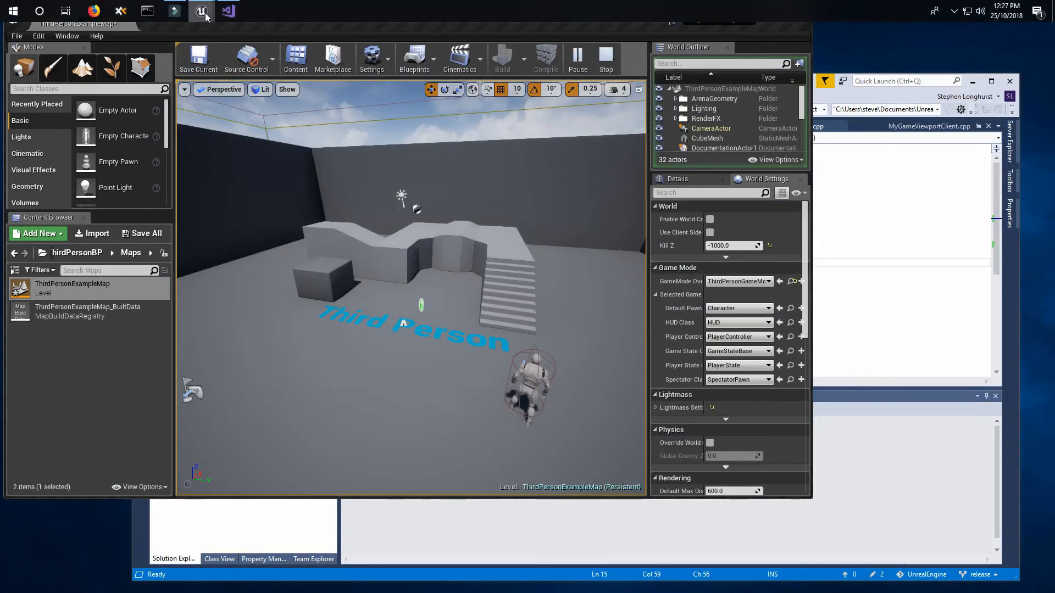